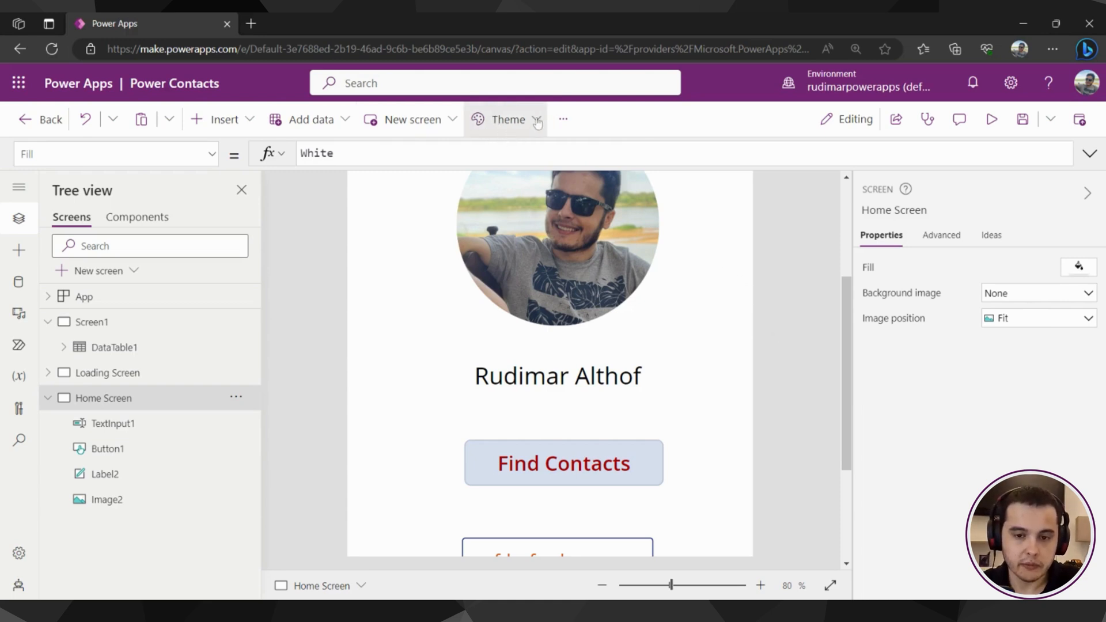
Step: Scroll the Theme list down to the Office section and apply the Purple theme
left_click(507, 118)
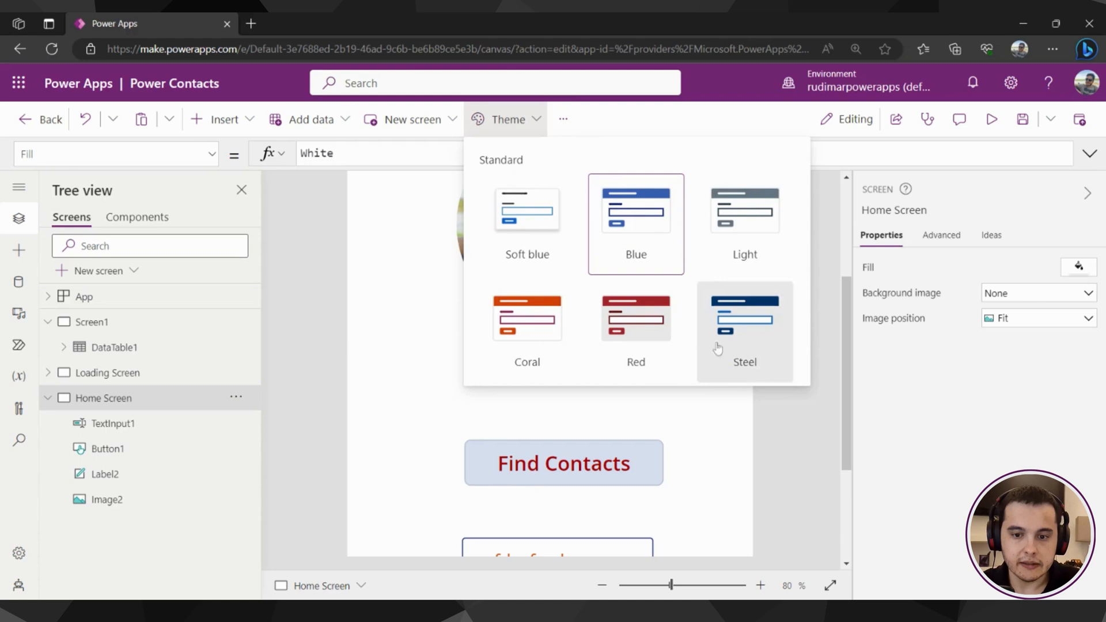
scroll("down", 3)
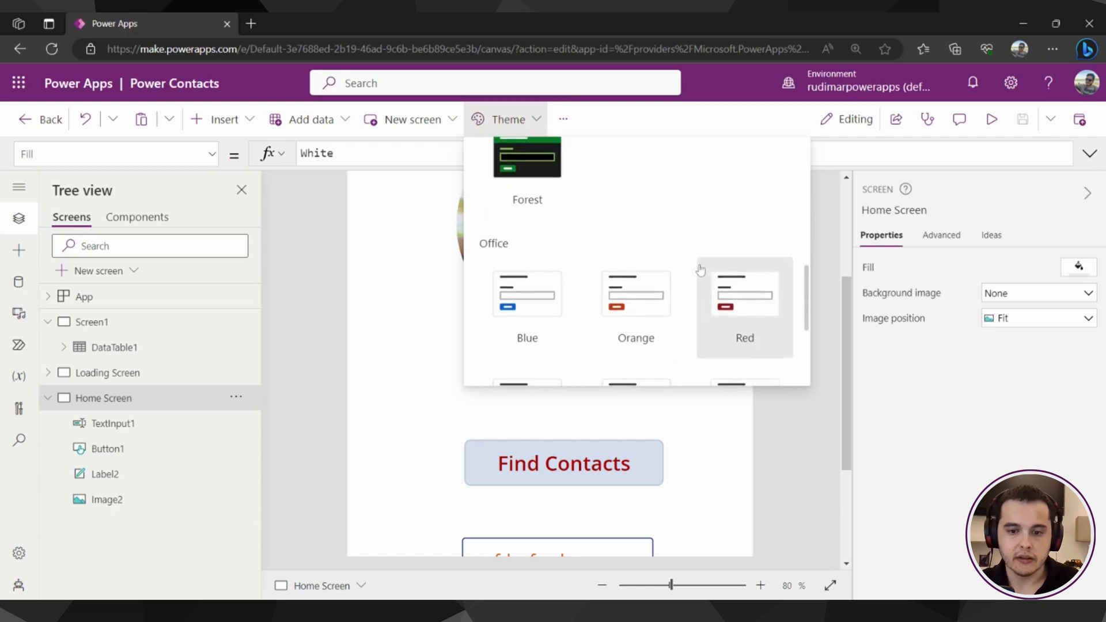
scroll("down", 3)
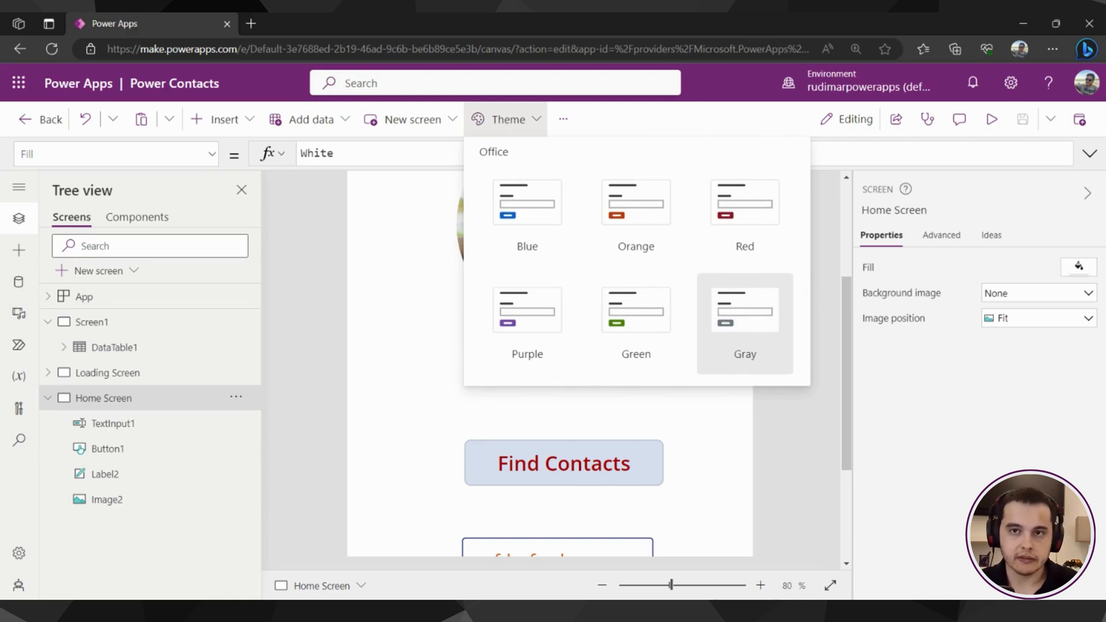
mouse_move(527, 309)
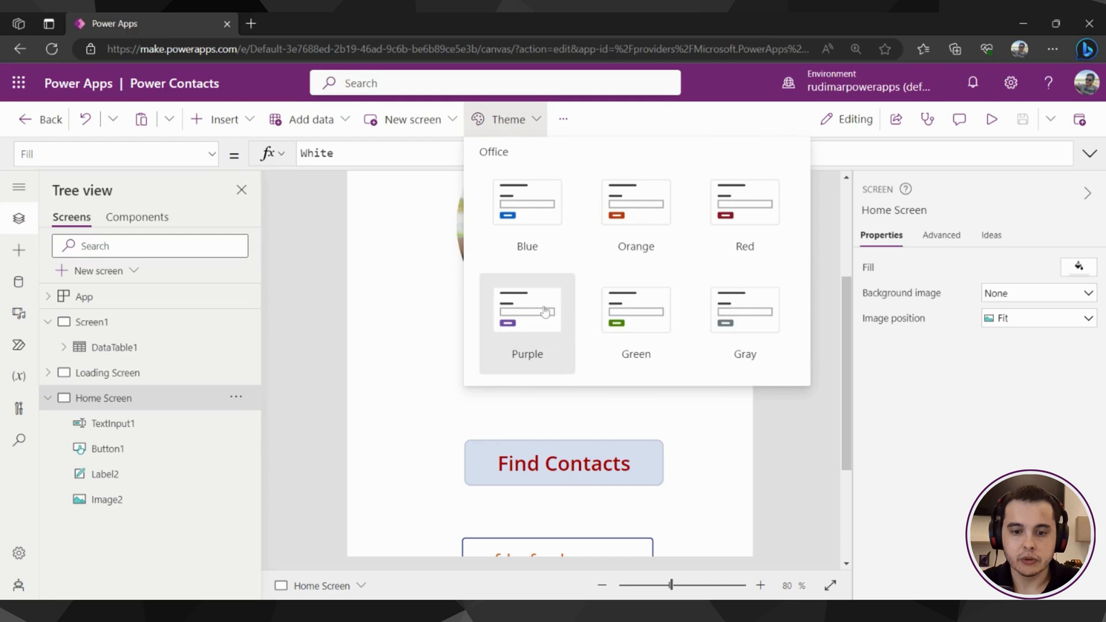
mouse_move(540, 320)
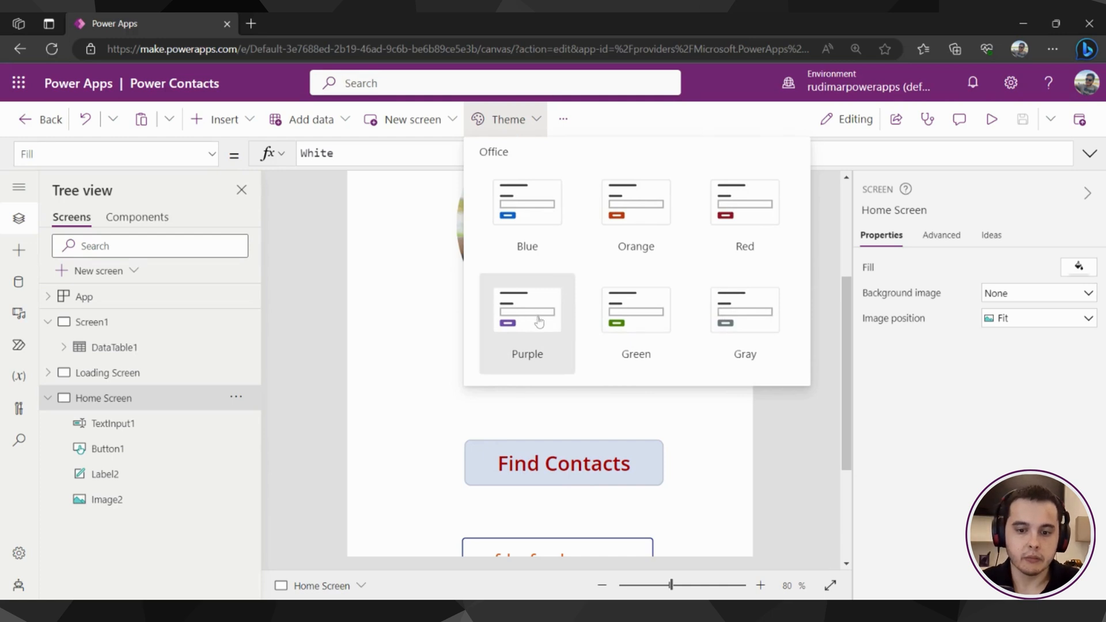
scroll("down", 3)
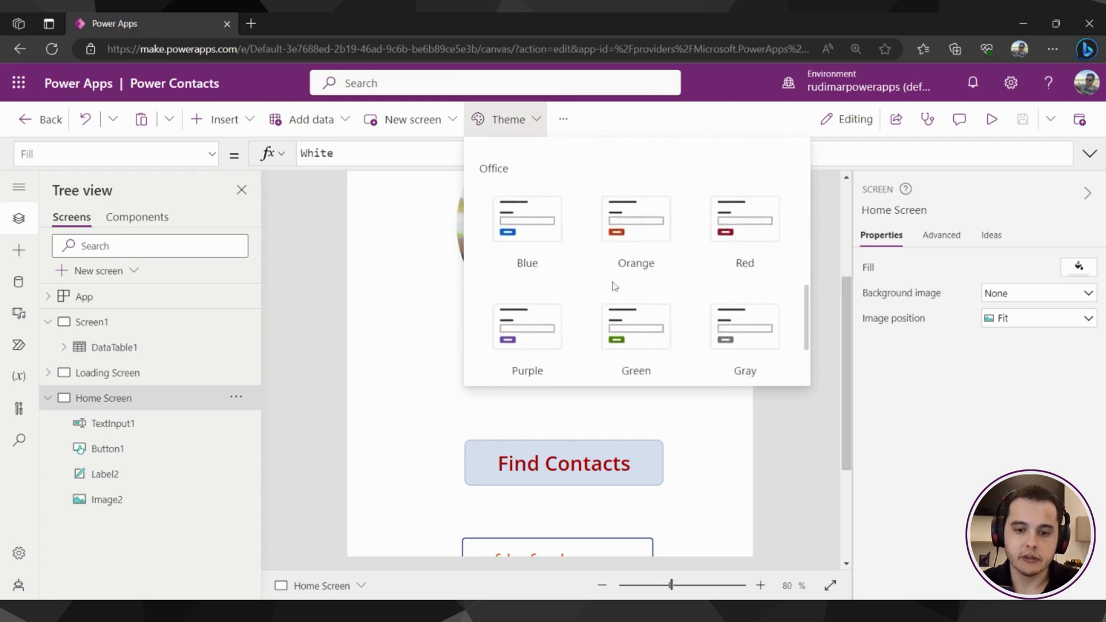
scroll("down", 3)
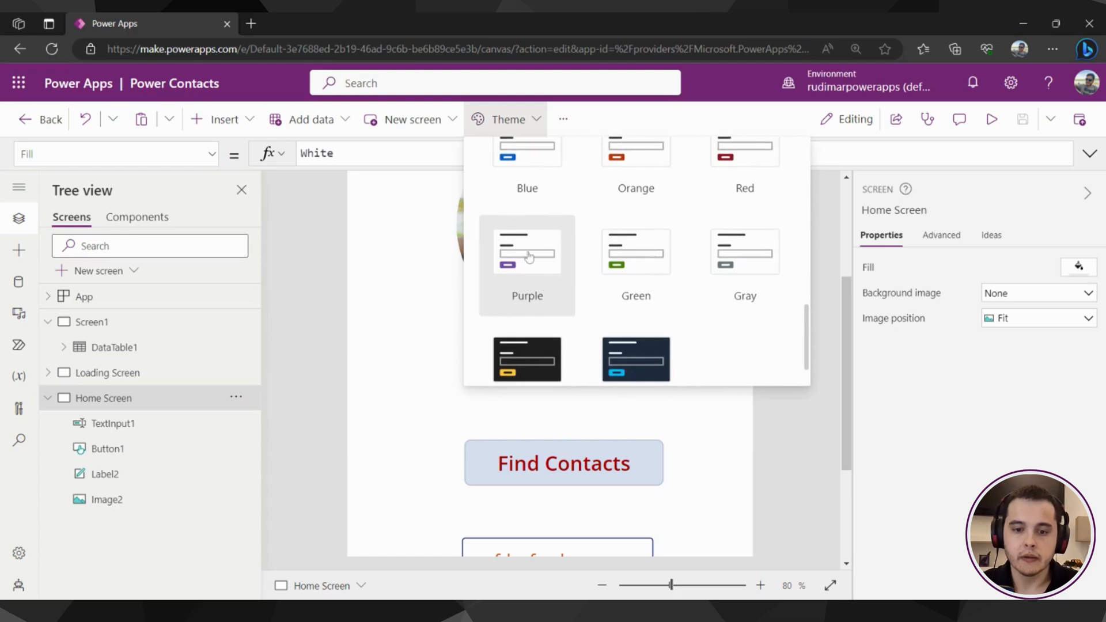
left_click(527, 251)
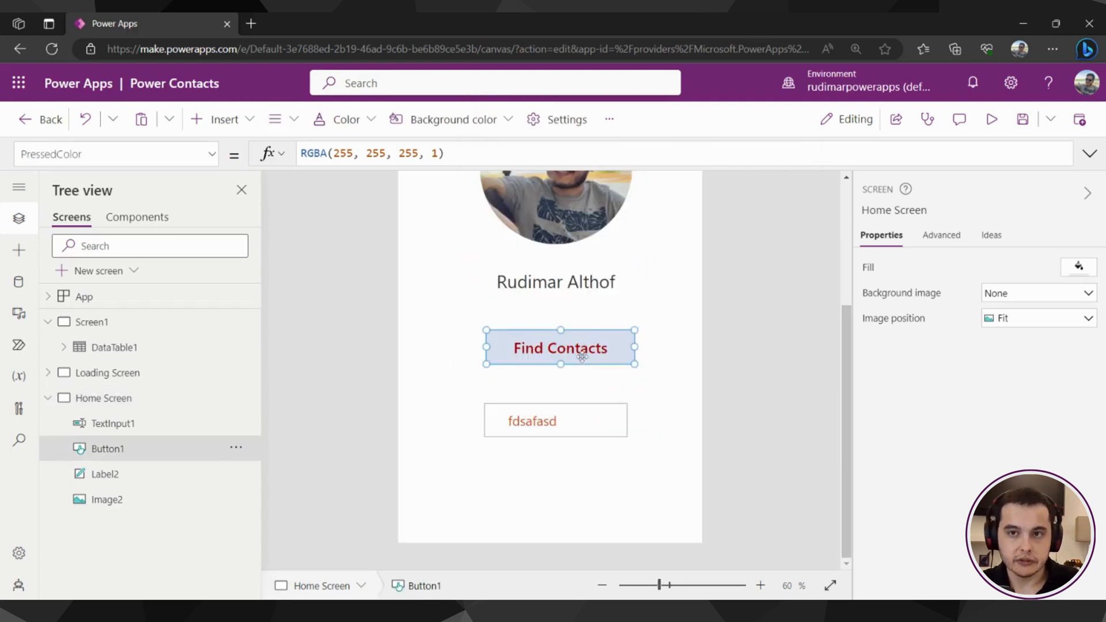
Step: Insert a new button and drag it below the text input on the Home Screen
left_click(560, 347)
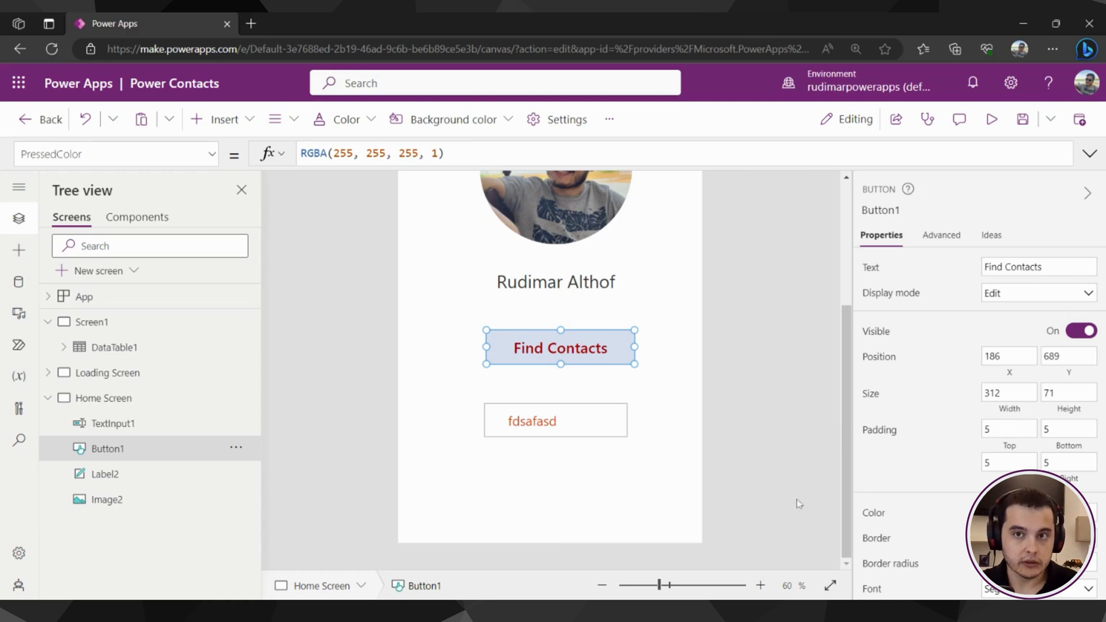
left_click(719, 389)
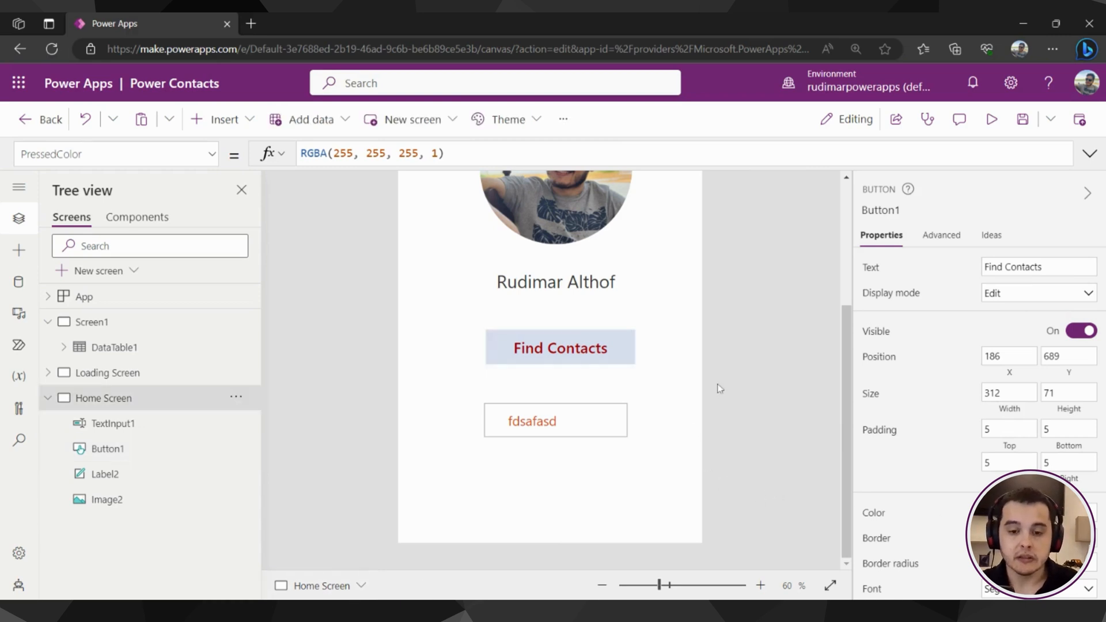
left_click(223, 118)
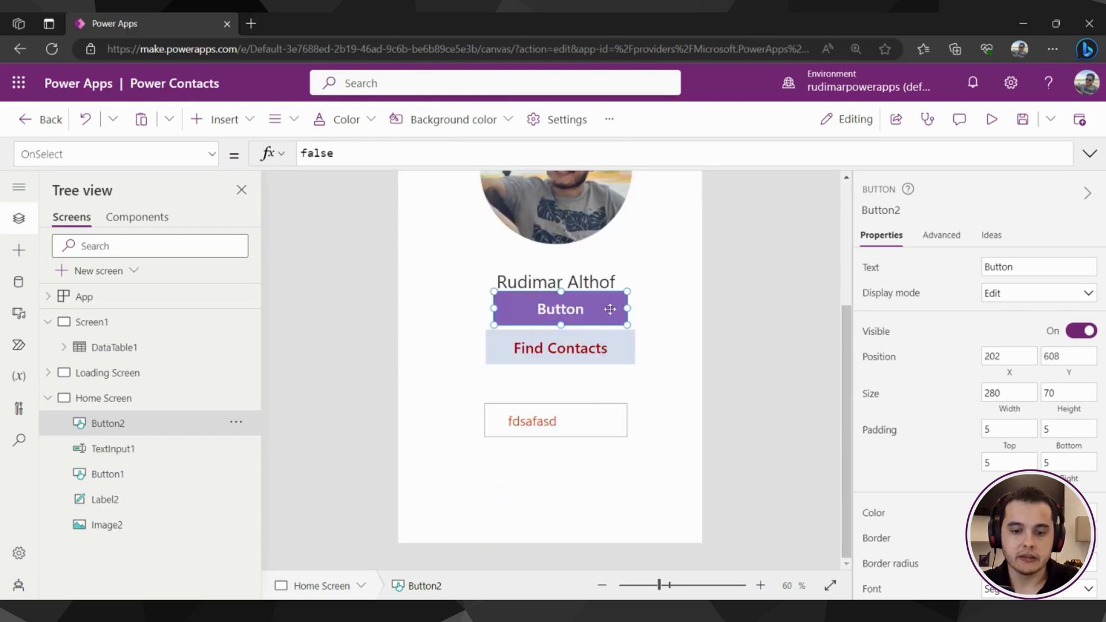
left_click_drag(560, 308, 556, 469)
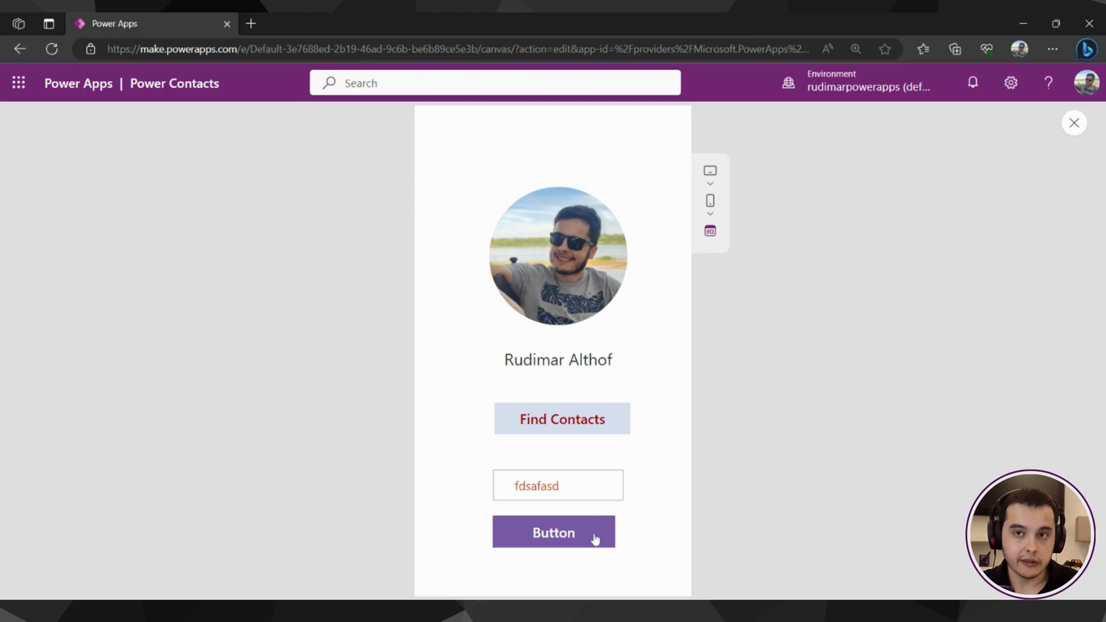
Step: Test the new button in preview, then close the preview to resume editing
left_click(553, 532)
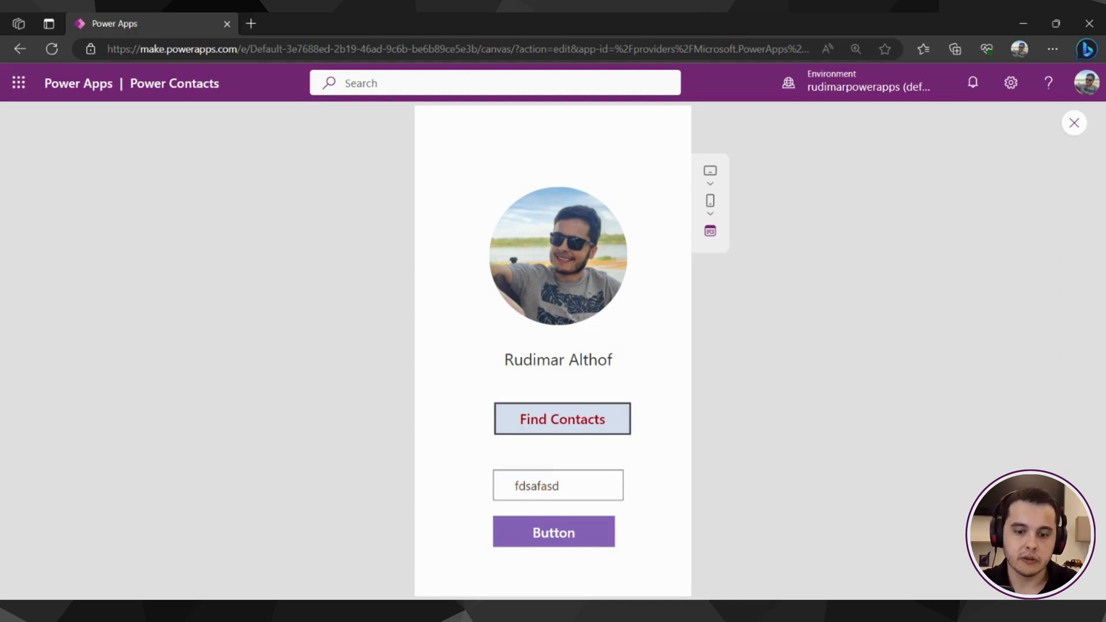
left_click(1074, 122)
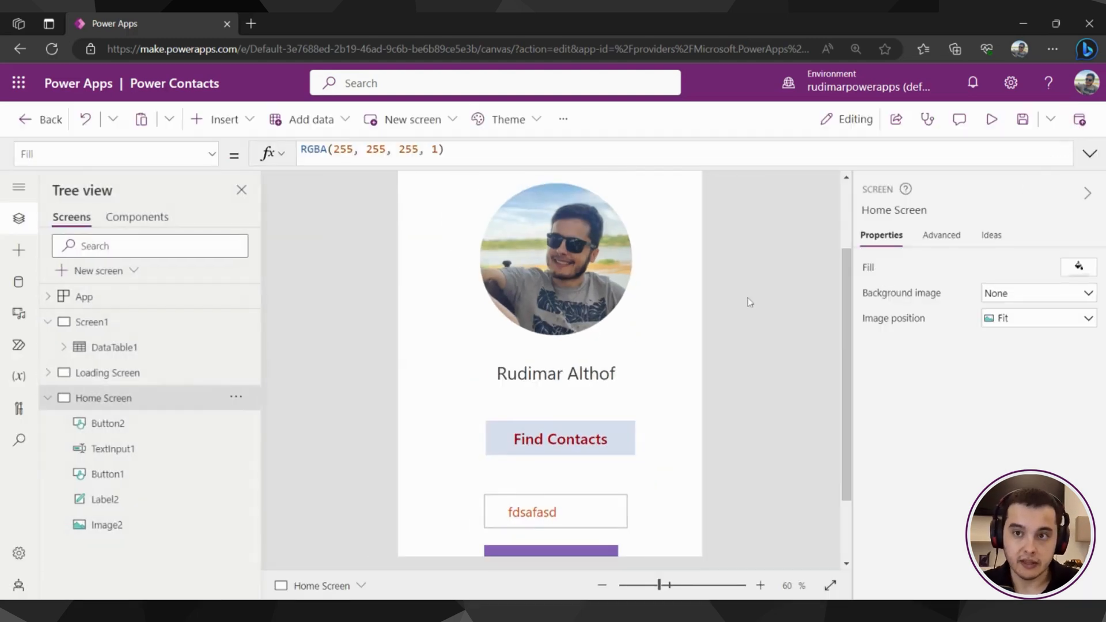
Step: Insert a text input at the top of the Home Screen and launch the preview
left_click(224, 119)
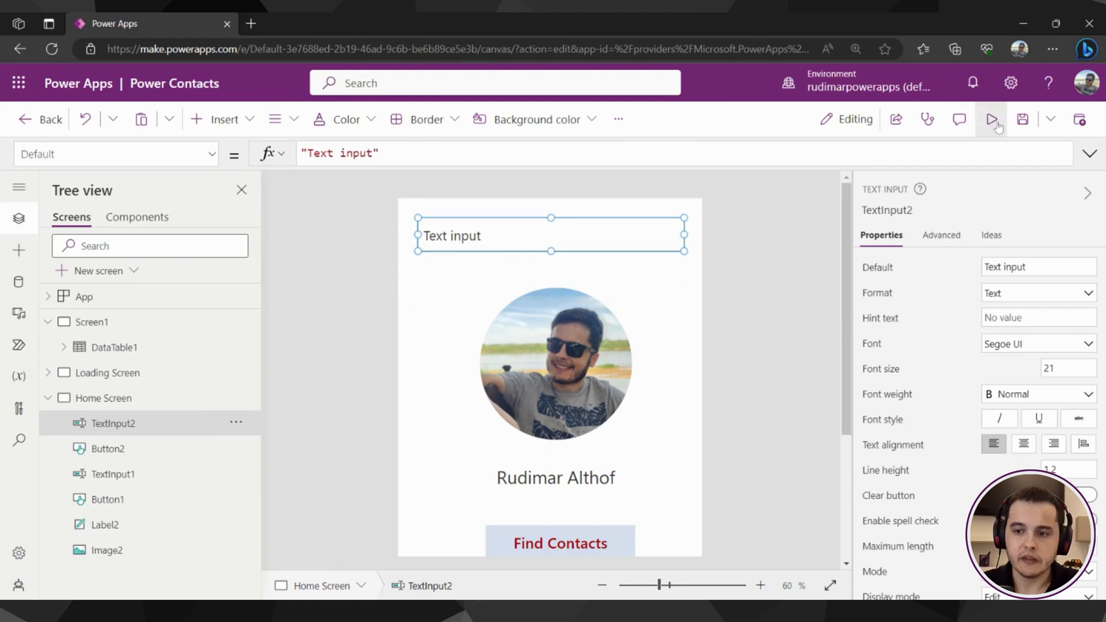
left_click(993, 120)
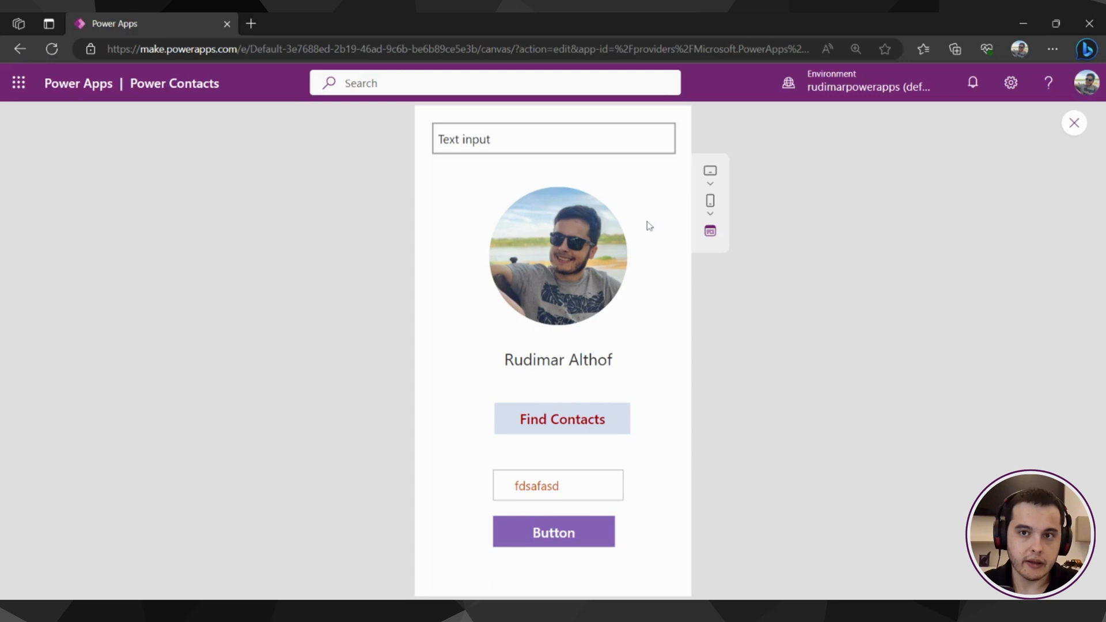
left_click(554, 138)
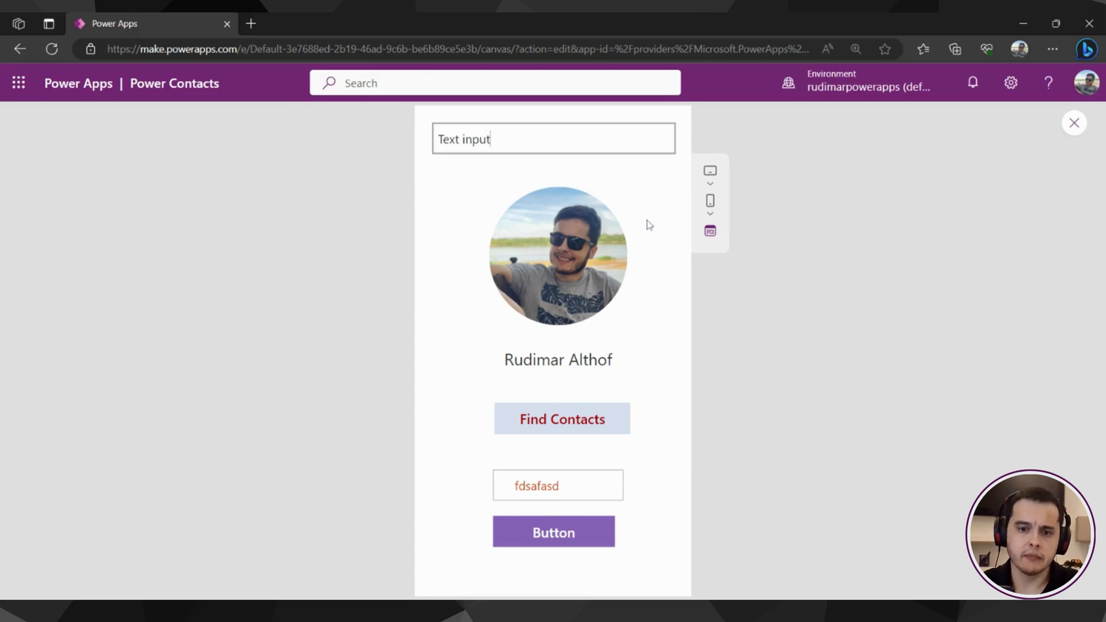
mouse_move(835, 159)
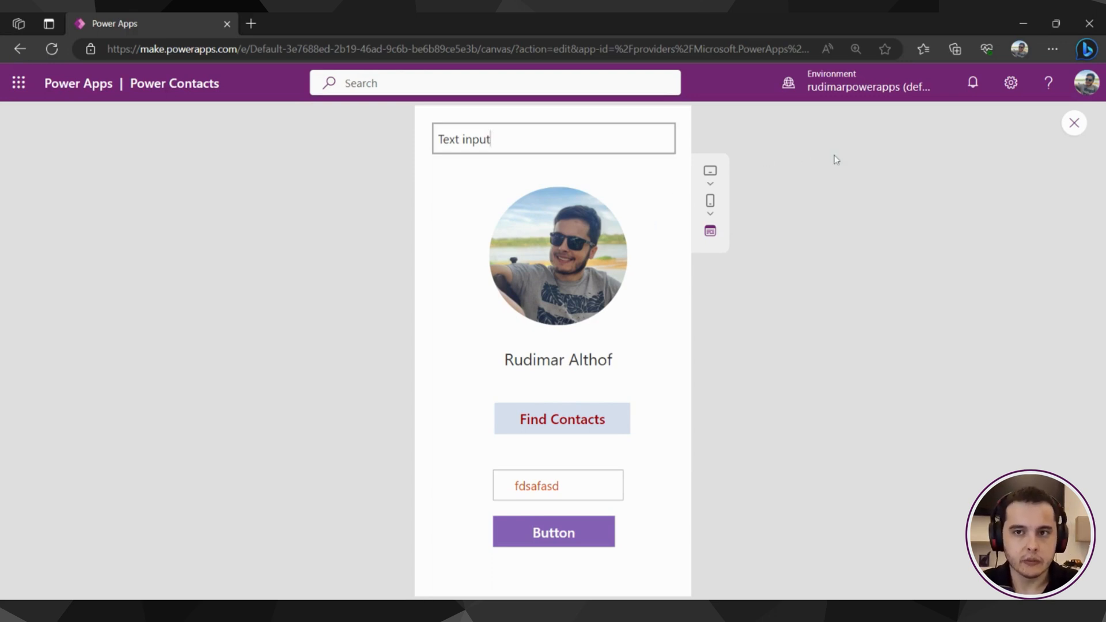
mouse_move(1002, 141)
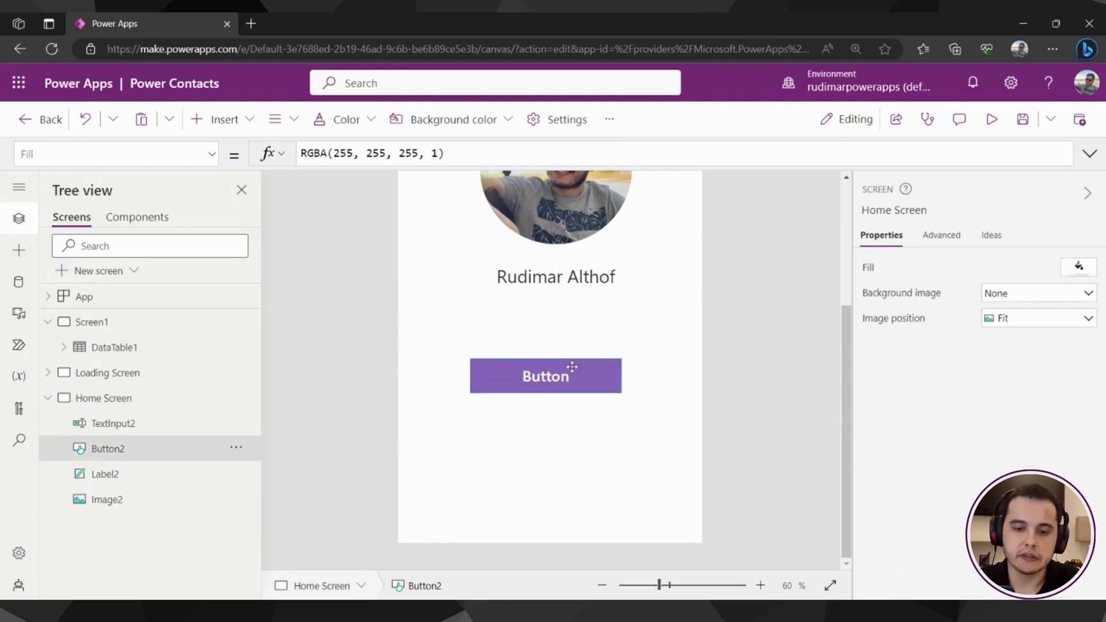
Step: Relabel the purple button with the text 'Find Contact' and reselect it
left_click(546, 374)
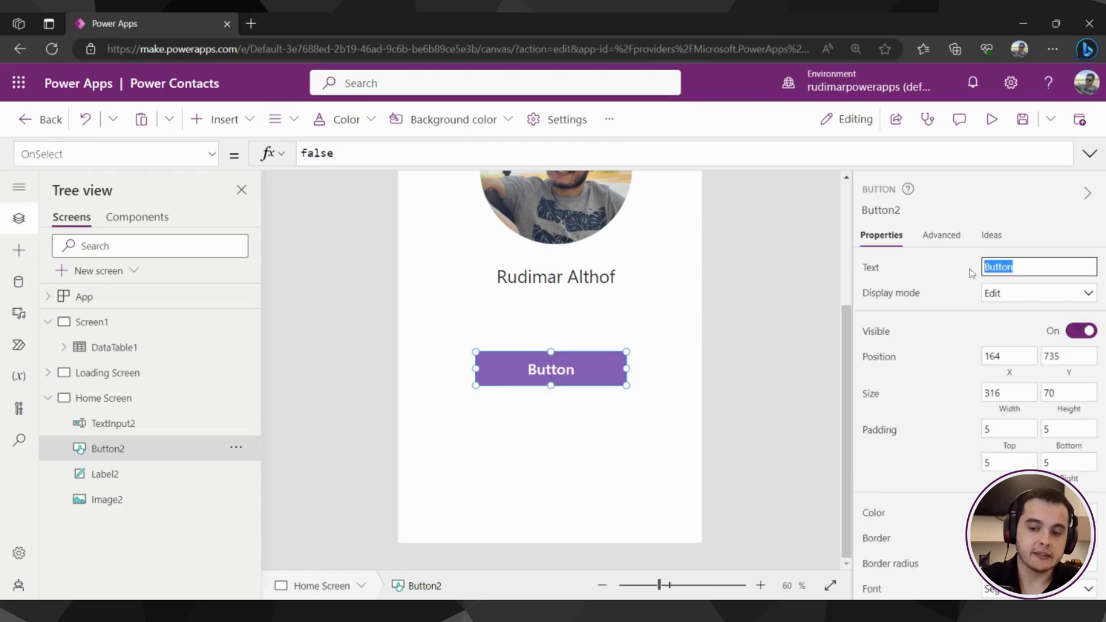
type("Find Contact")
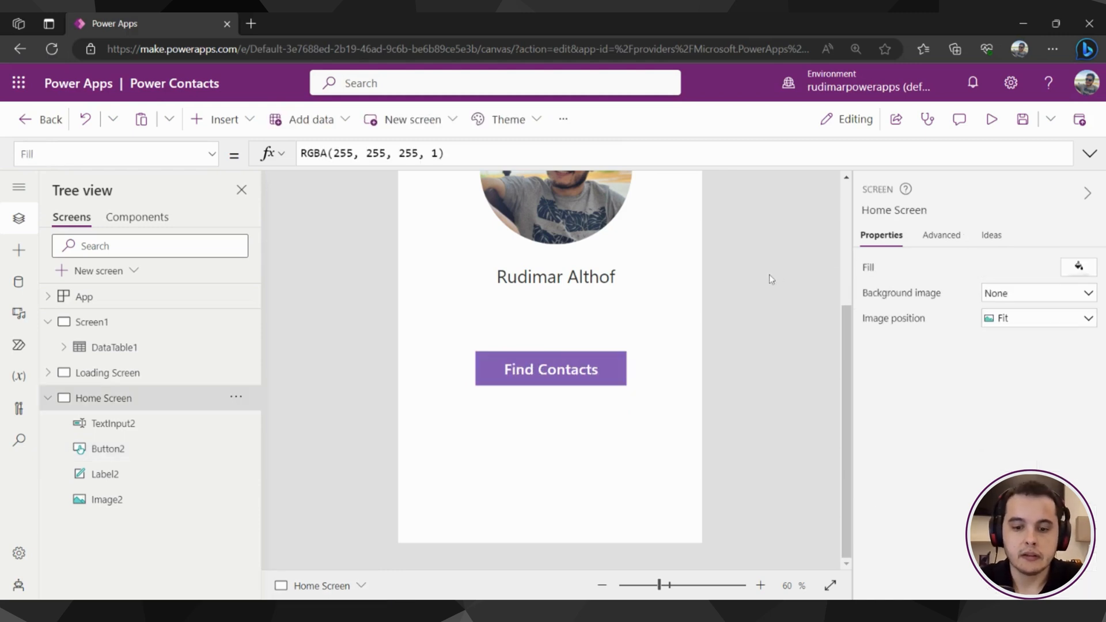
left_click(551, 369)
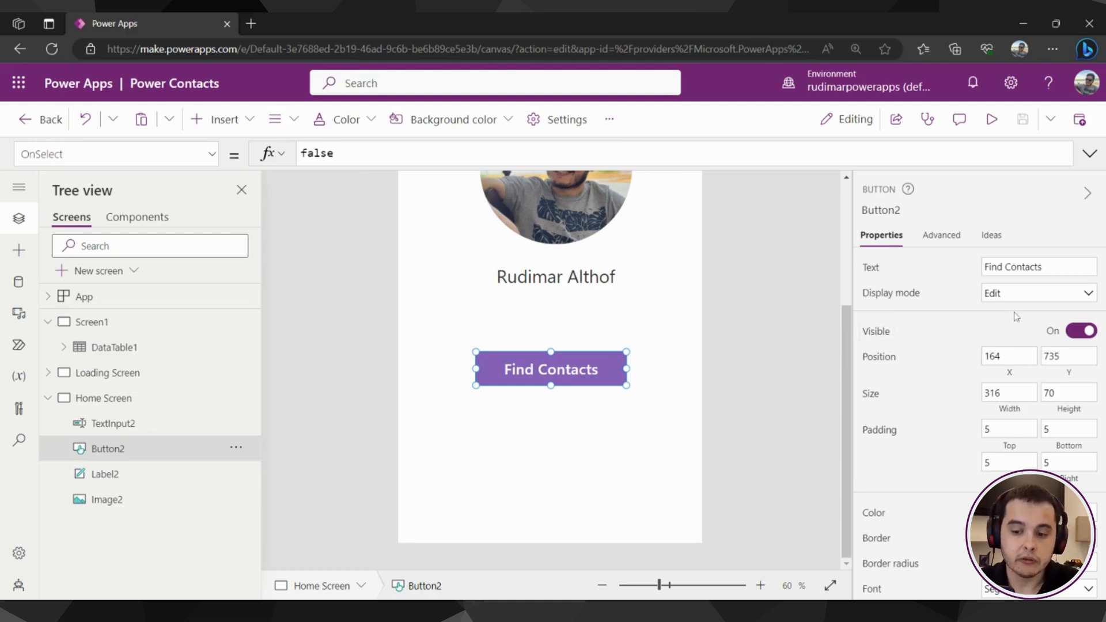
Step: Set the Find Contacts button's border thickness to 2, replacing an initial entry of 10
scroll("down", 3)
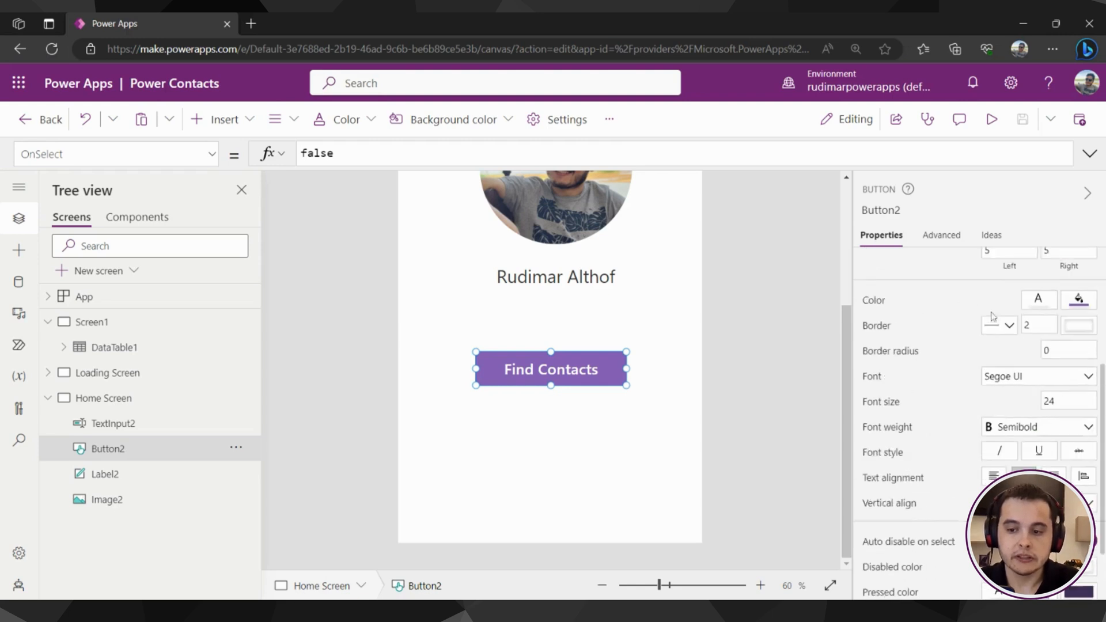
left_click(1008, 325)
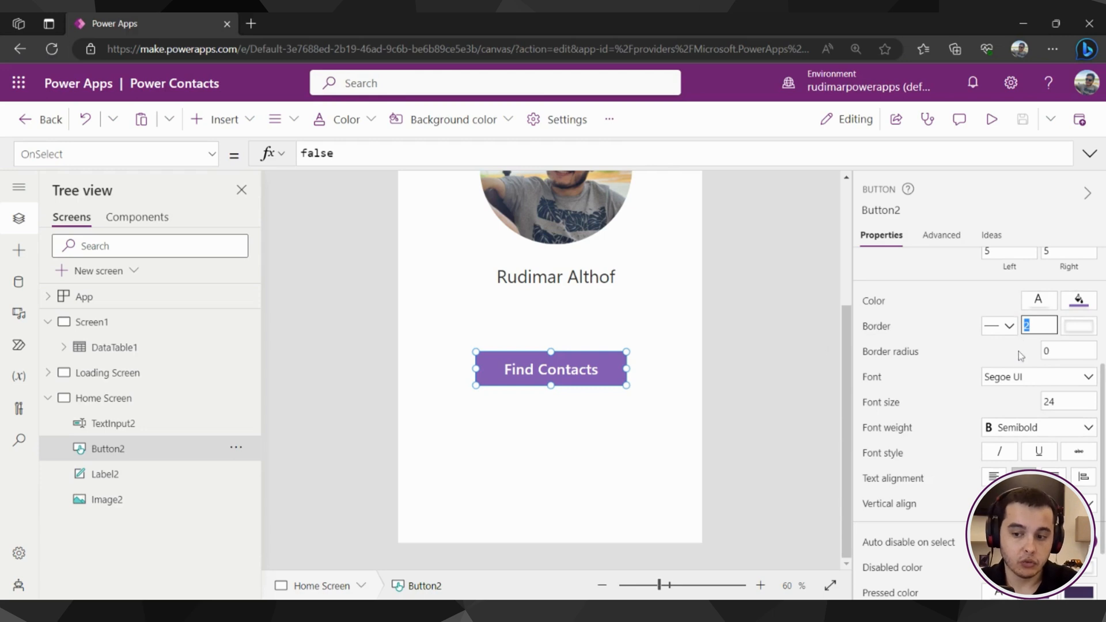
type("10")
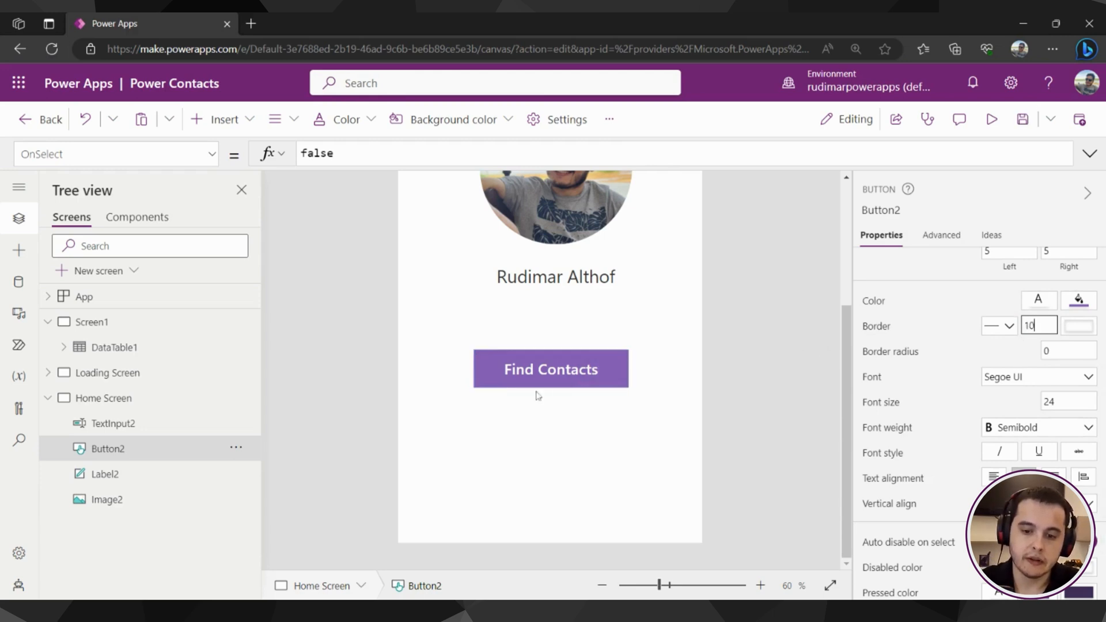
left_click(550, 368)
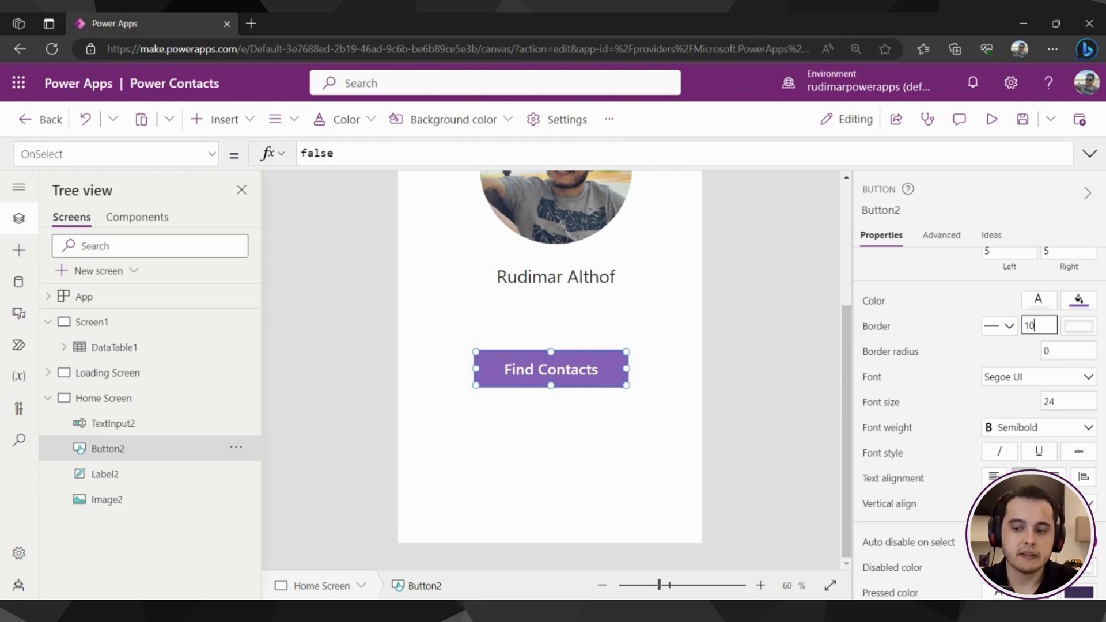
type("2")
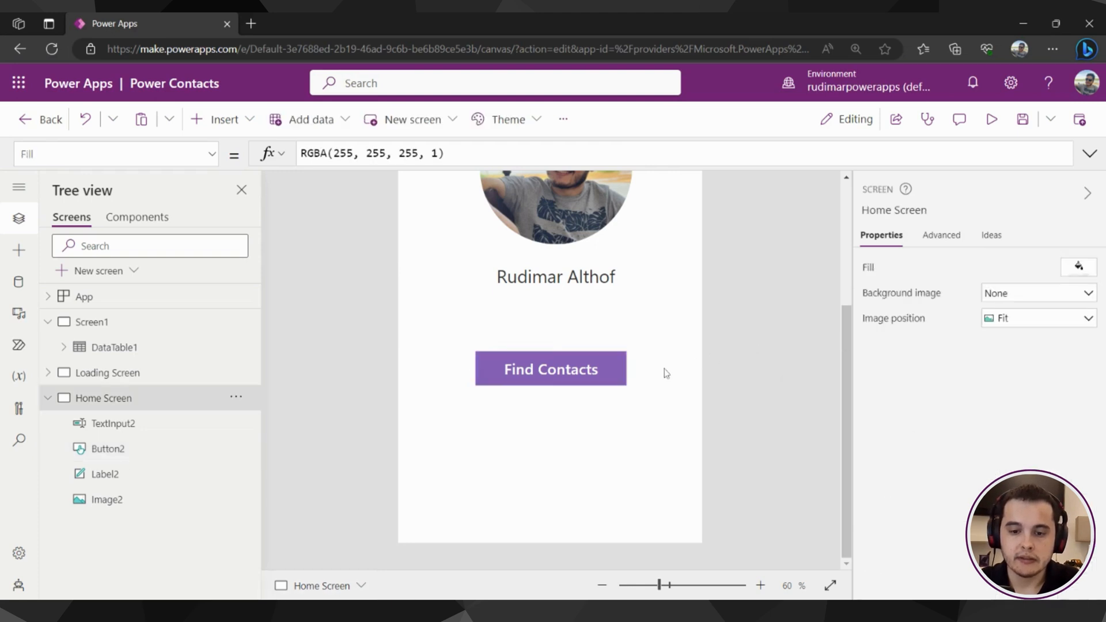
left_click(551, 369)
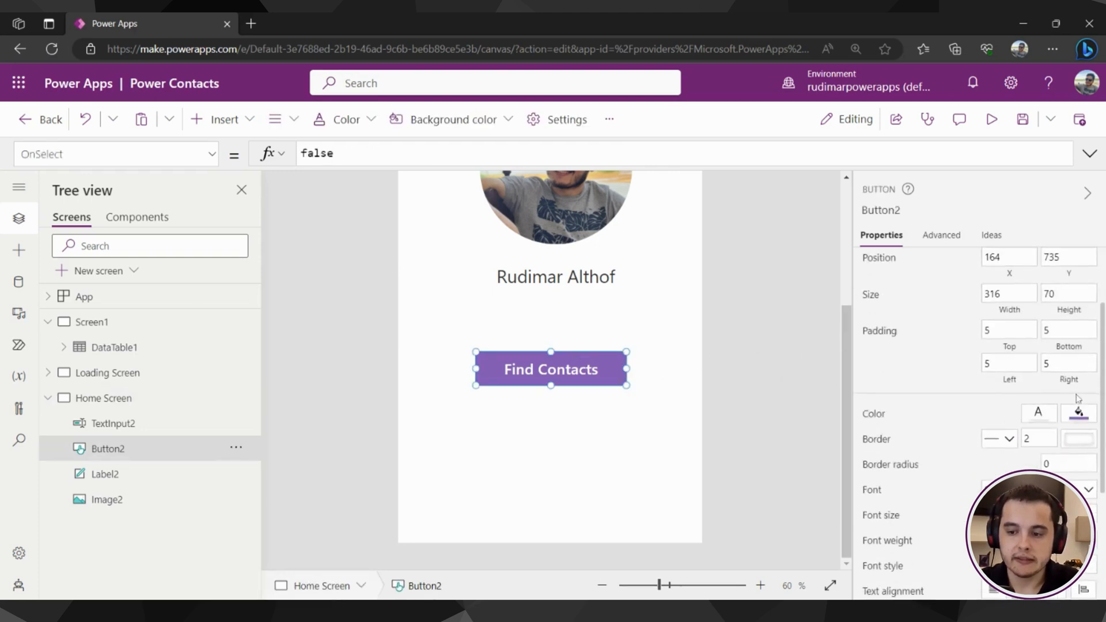
scroll("down", 3)
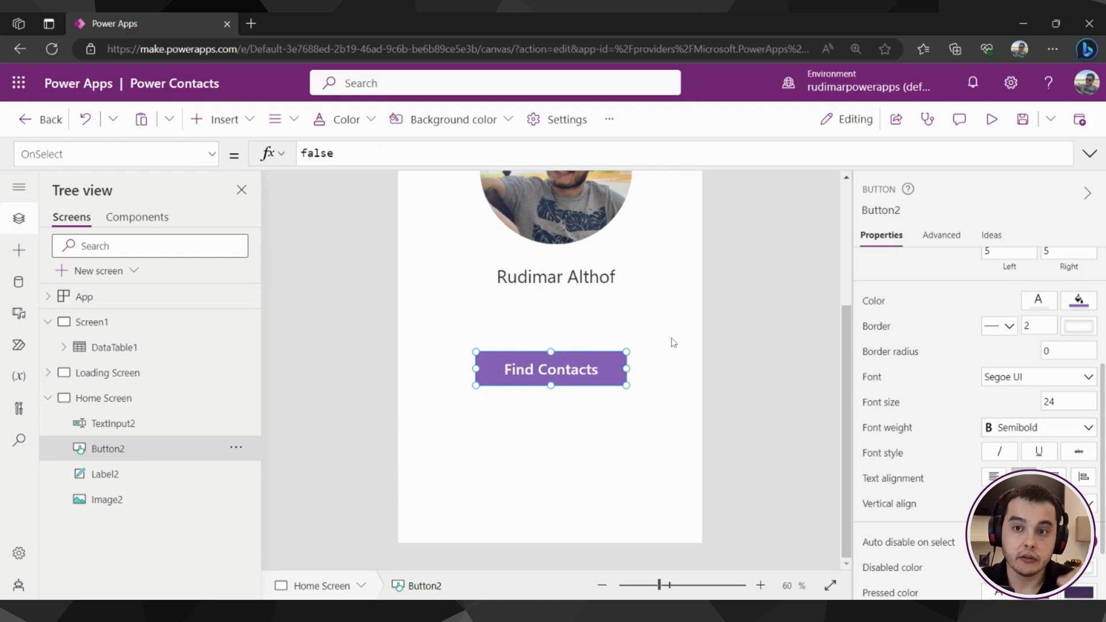
scroll("down", 3)
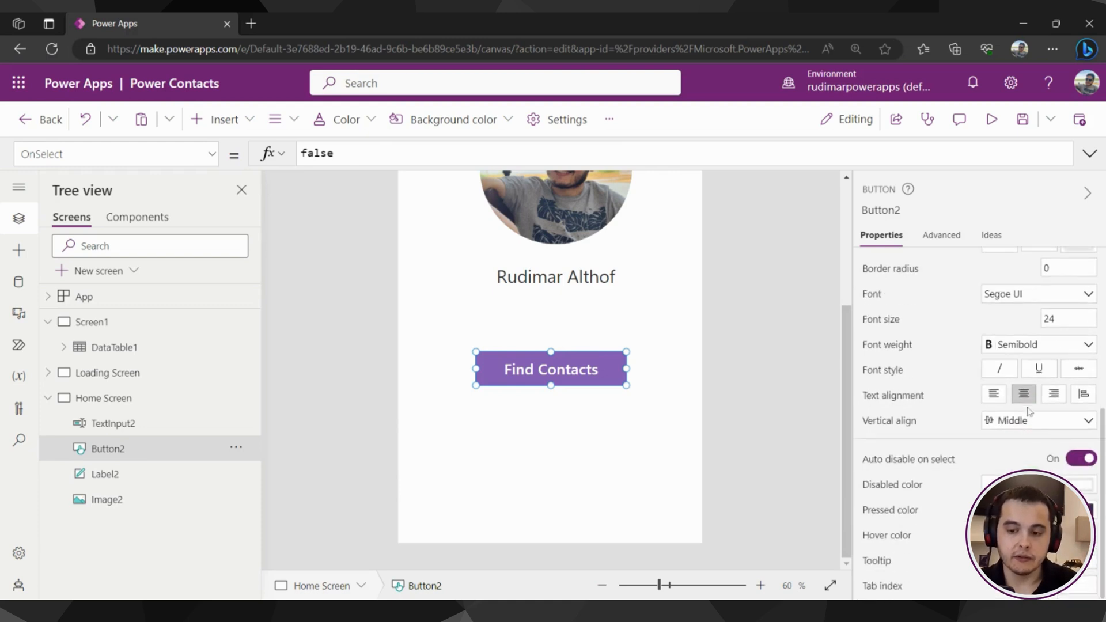
mouse_move(1080, 480)
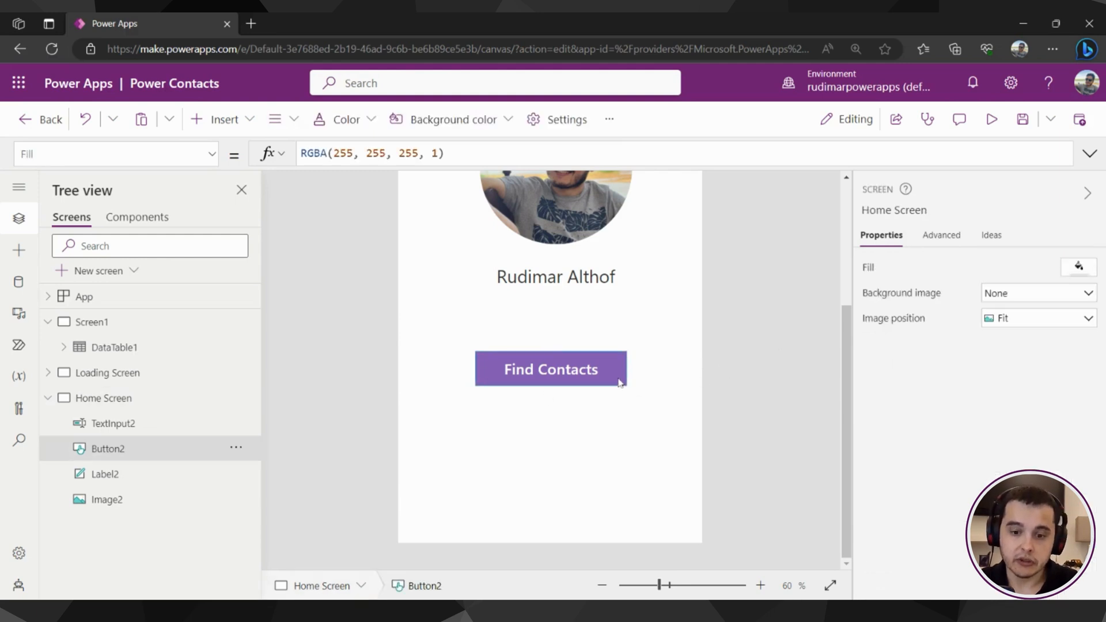
left_click(551, 369)
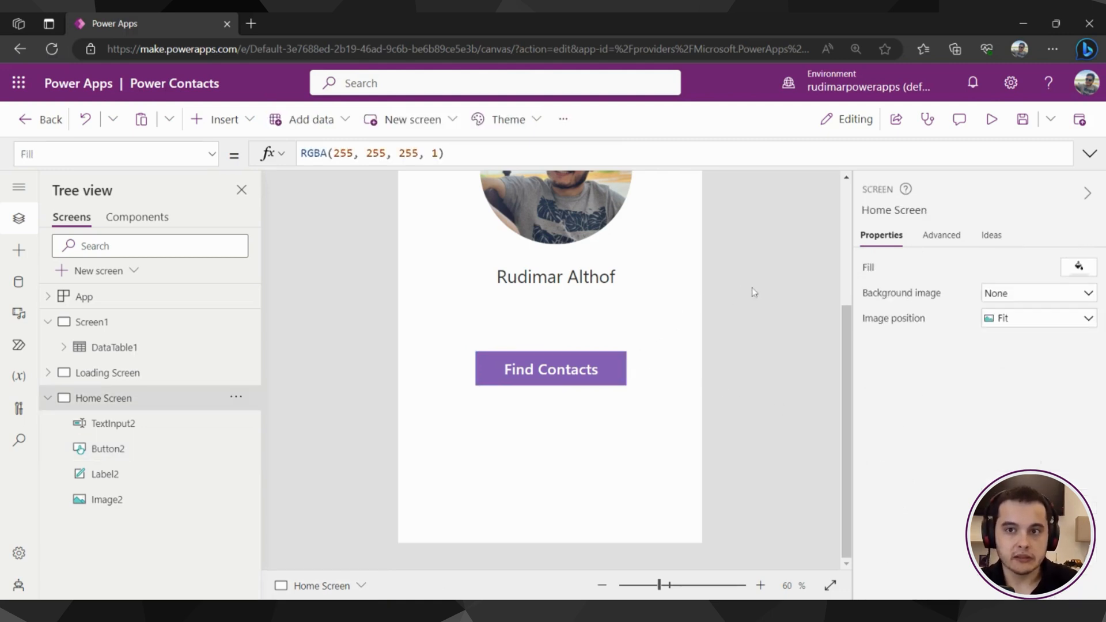
left_click(550, 369)
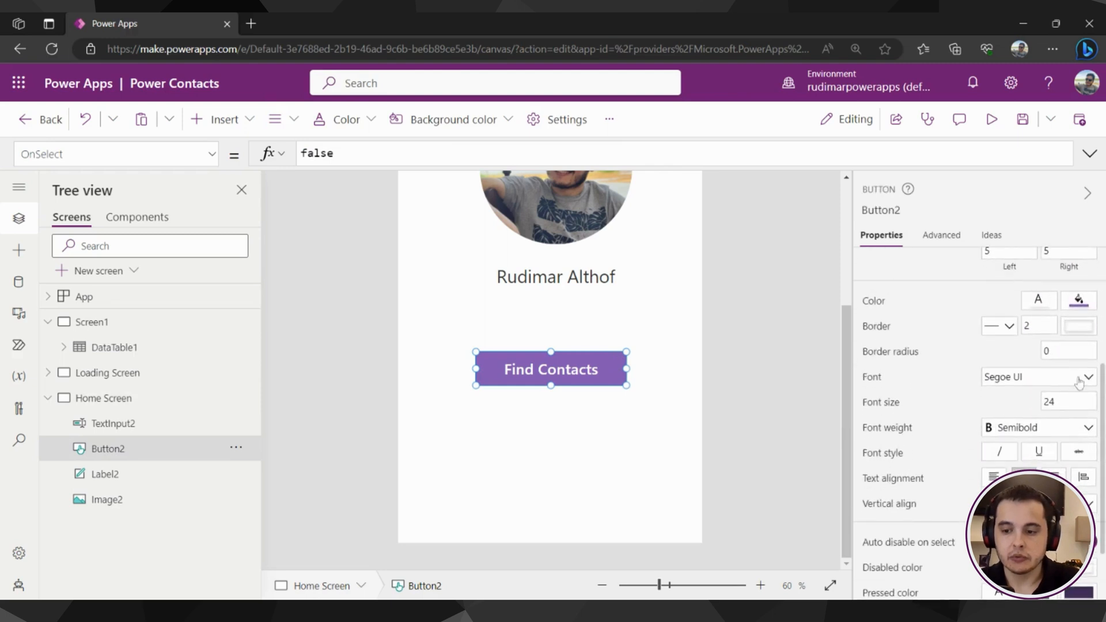
left_click(1068, 352)
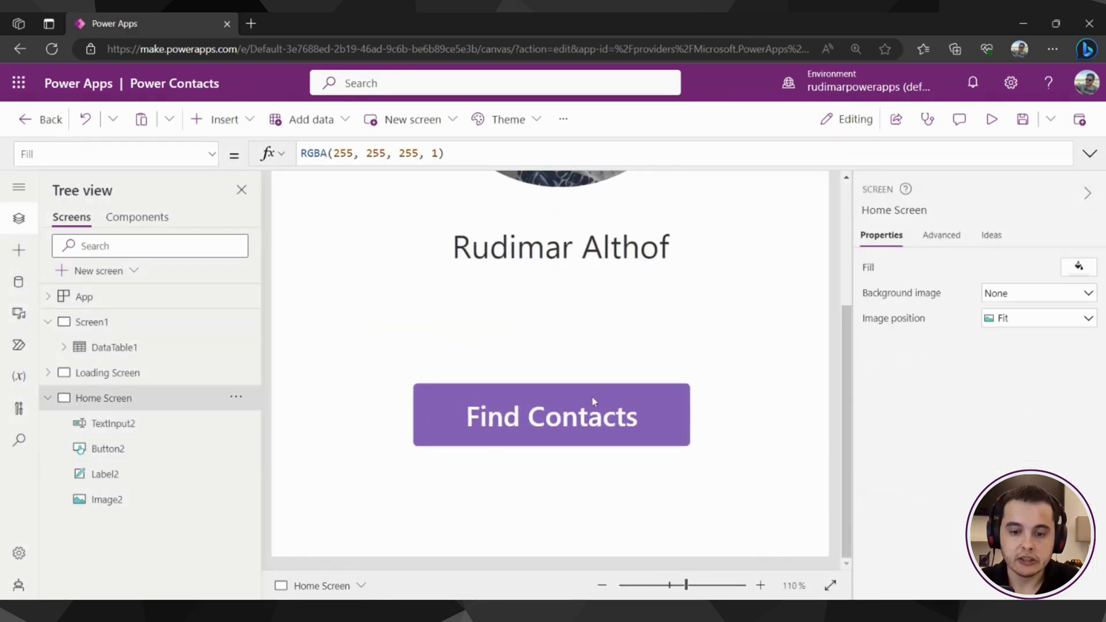
left_click(552, 415)
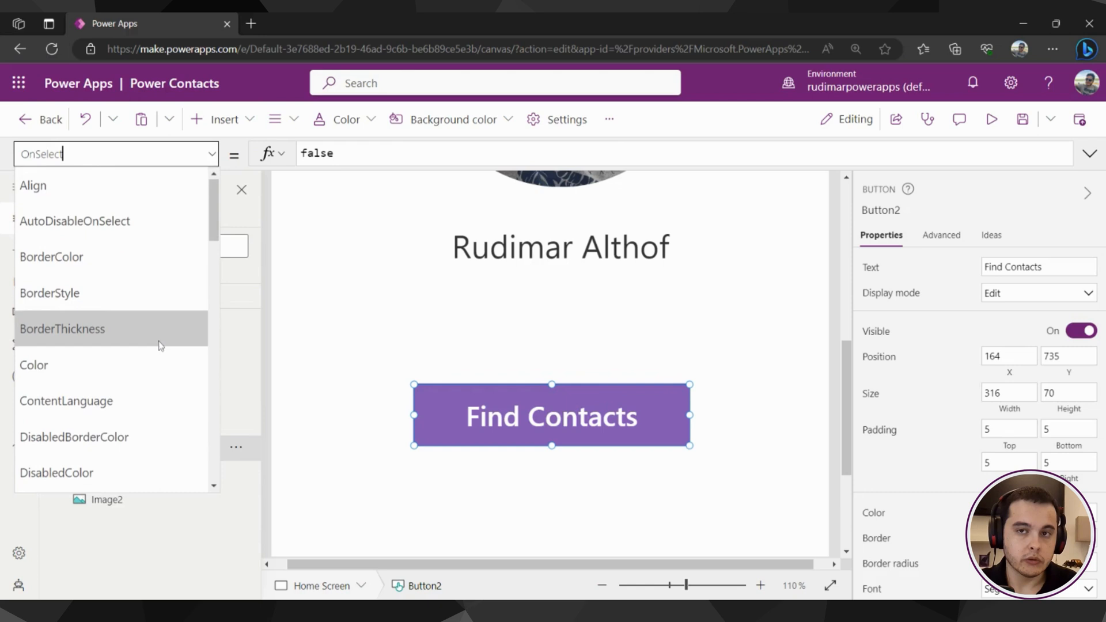
scroll("down", 3)
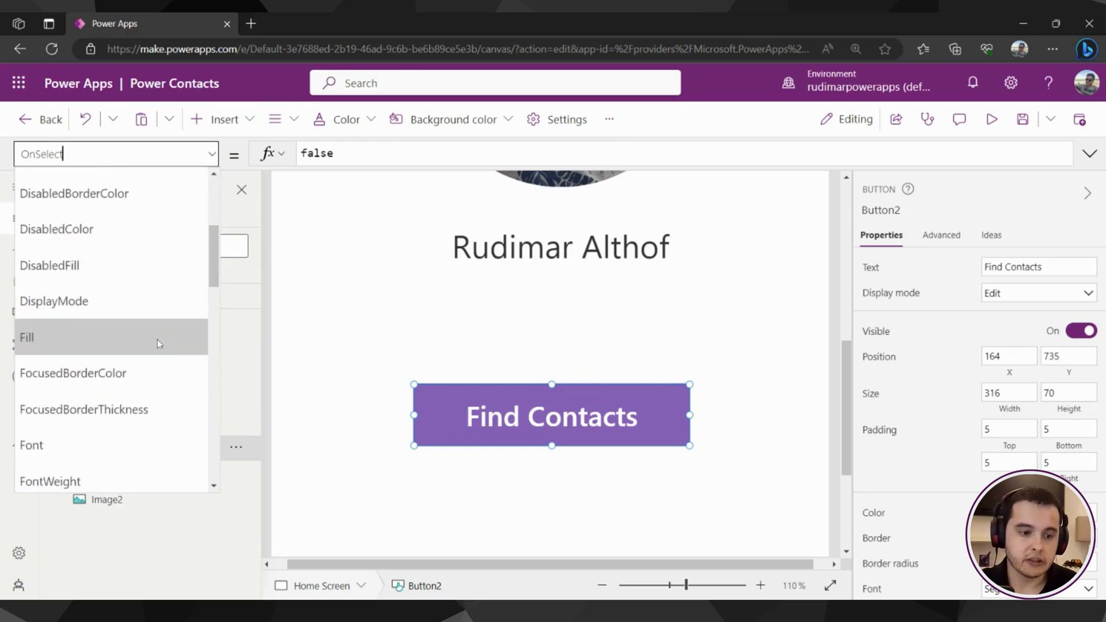
scroll("down", 3)
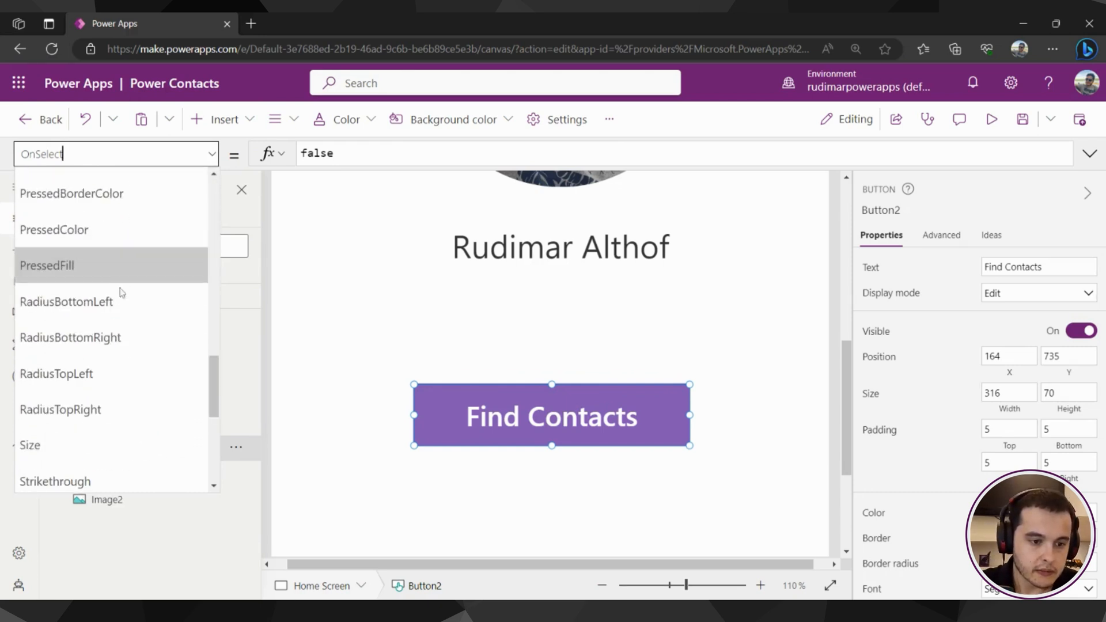
mouse_move(67, 301)
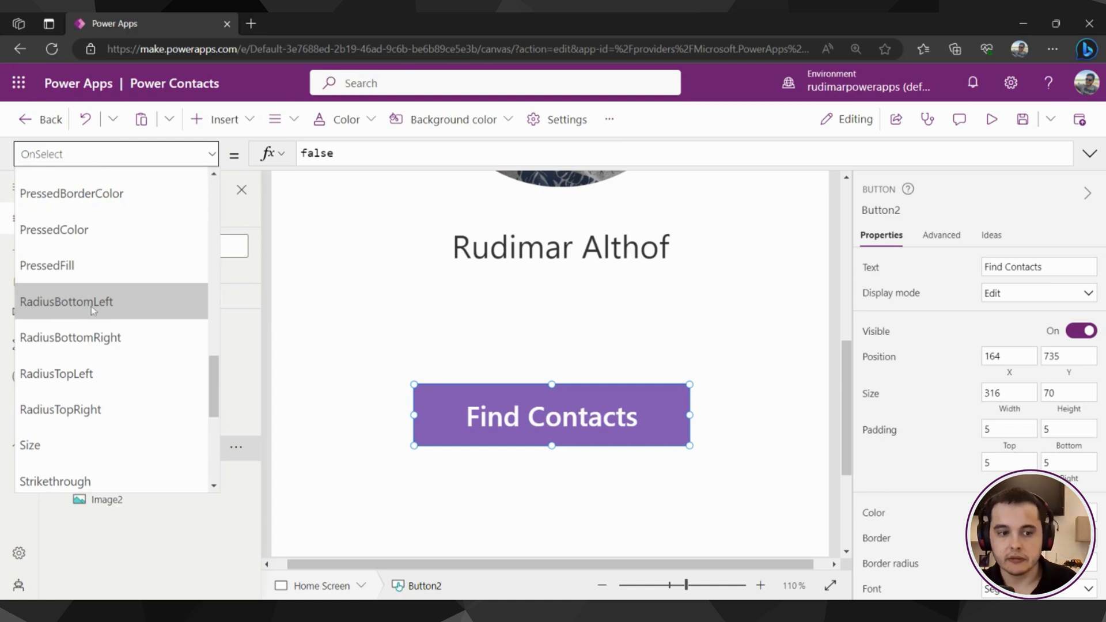
mouse_move(38, 315)
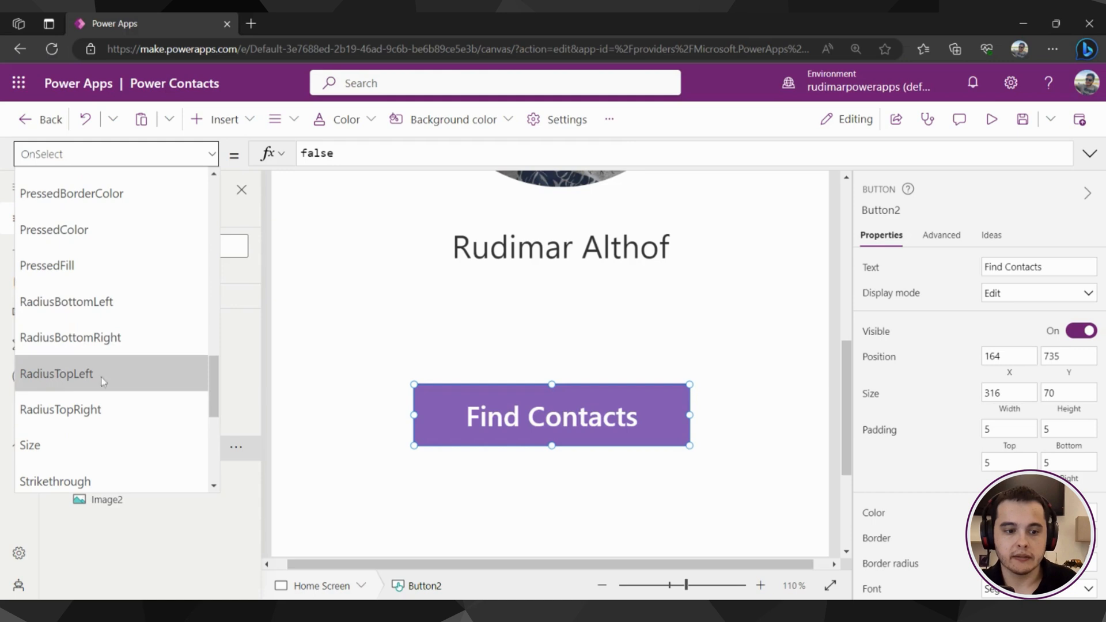
mouse_move(83, 415)
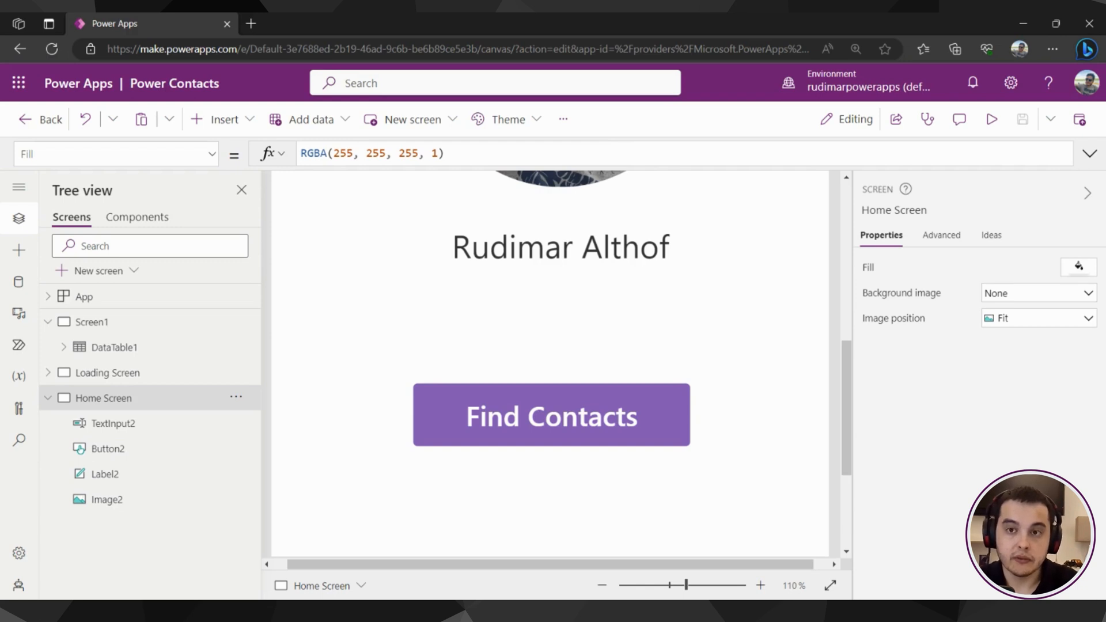
mouse_move(641, 381)
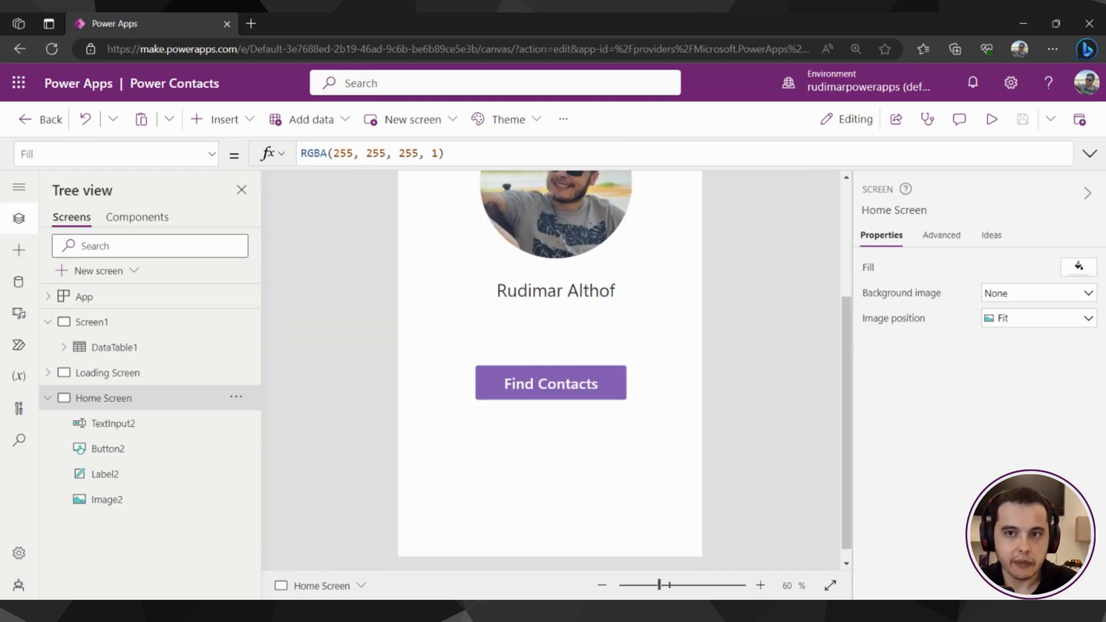
mouse_move(633, 349)
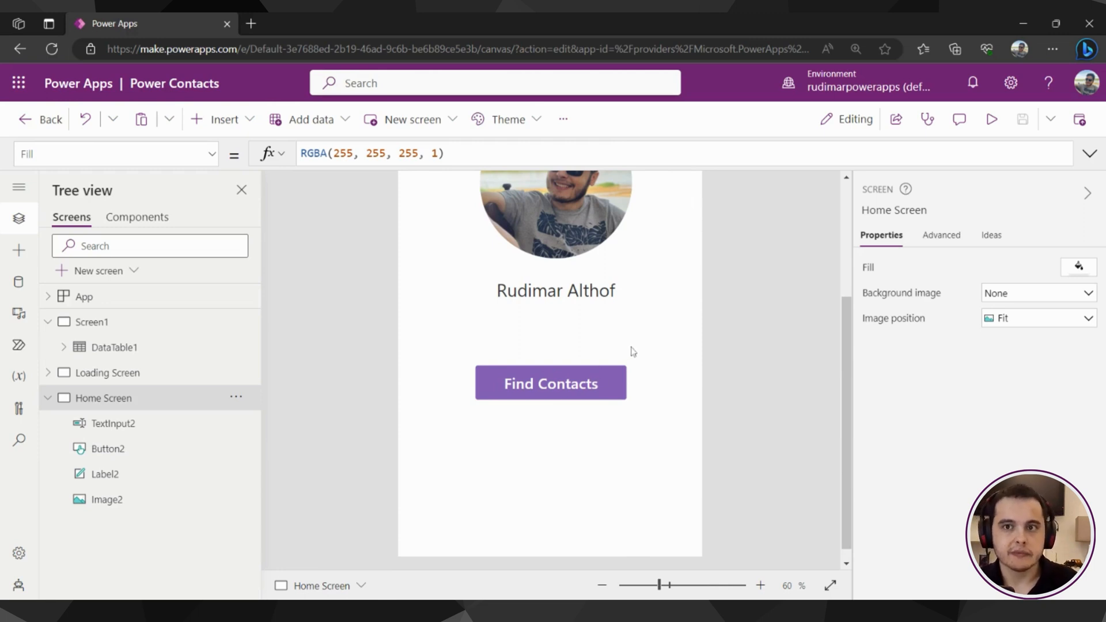
mouse_move(669, 363)
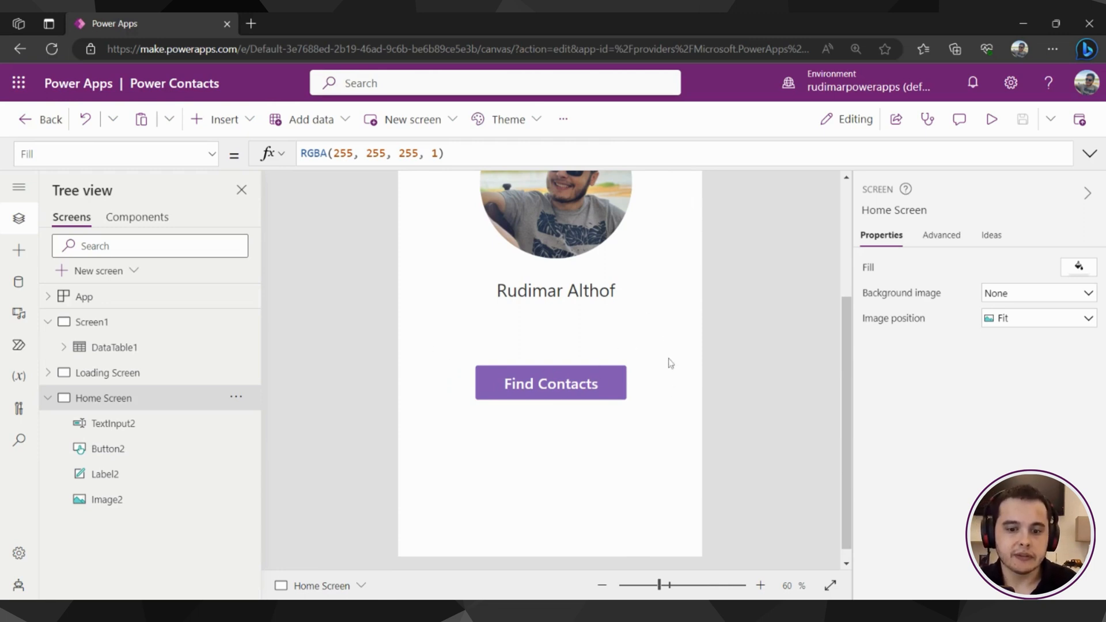
Step: Drag the Find Contacts button upward to about Y 691, nearer the name label
left_click(551, 383)
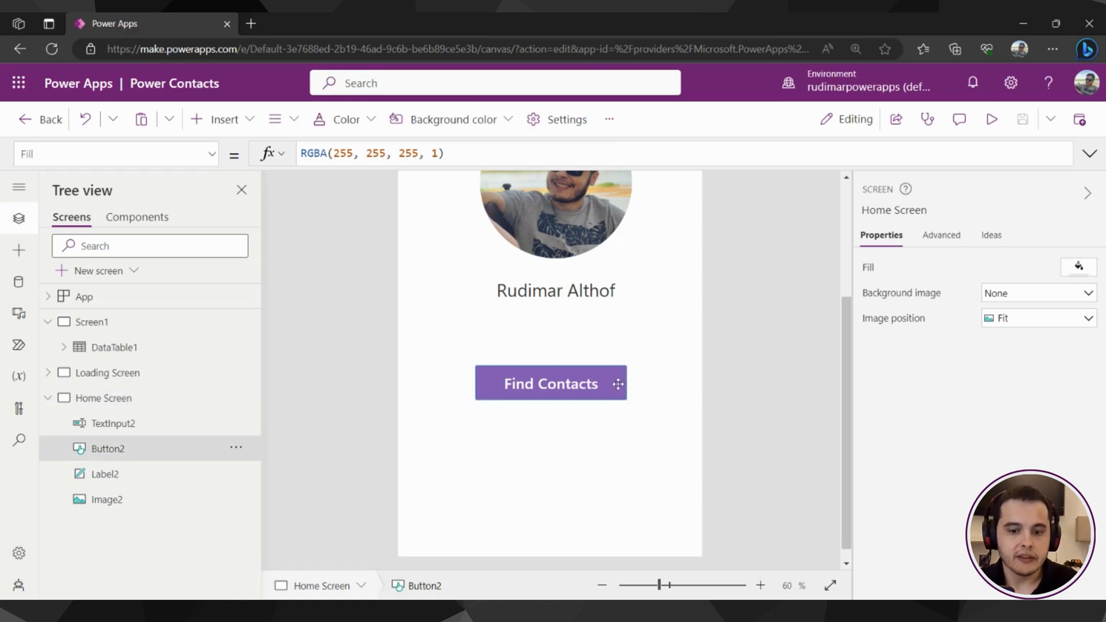
left_click(550, 384)
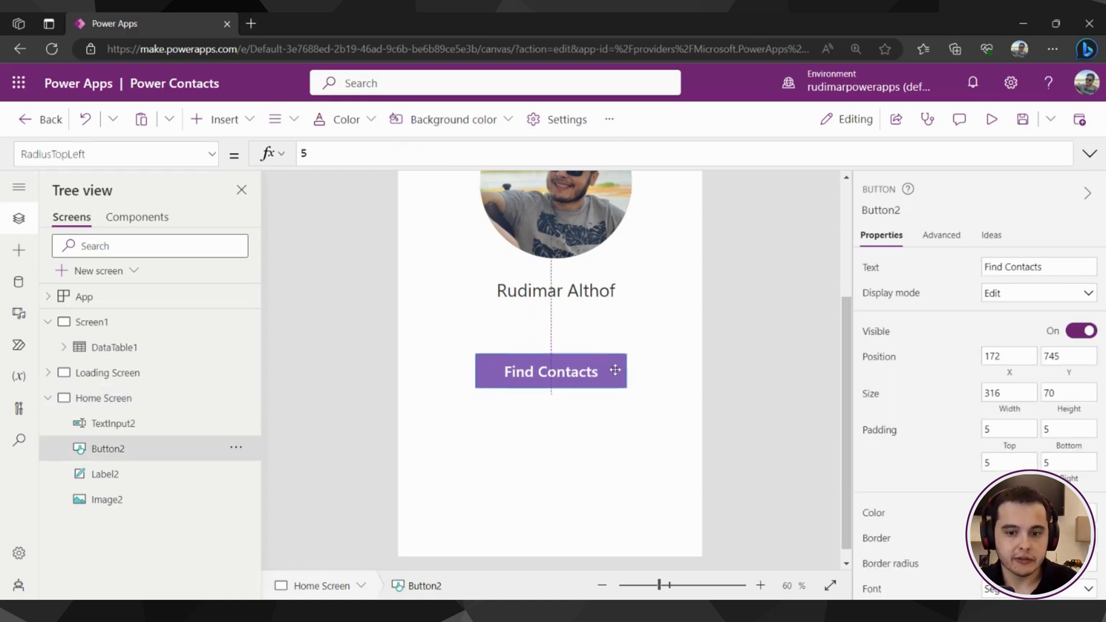
left_click_drag(551, 372, 550, 362)
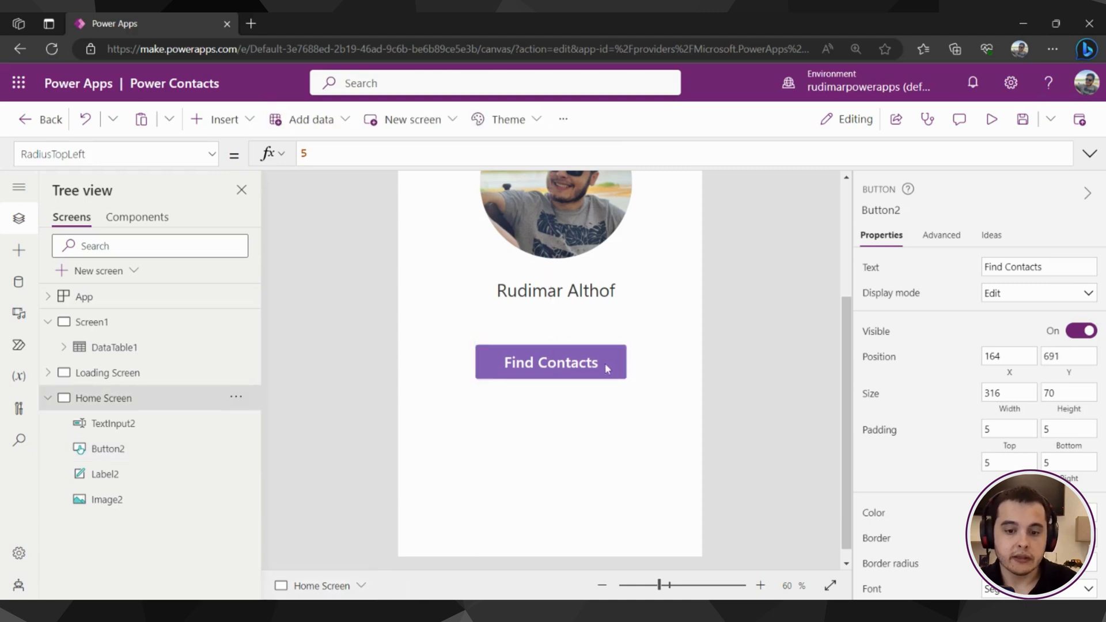
left_click(550, 362)
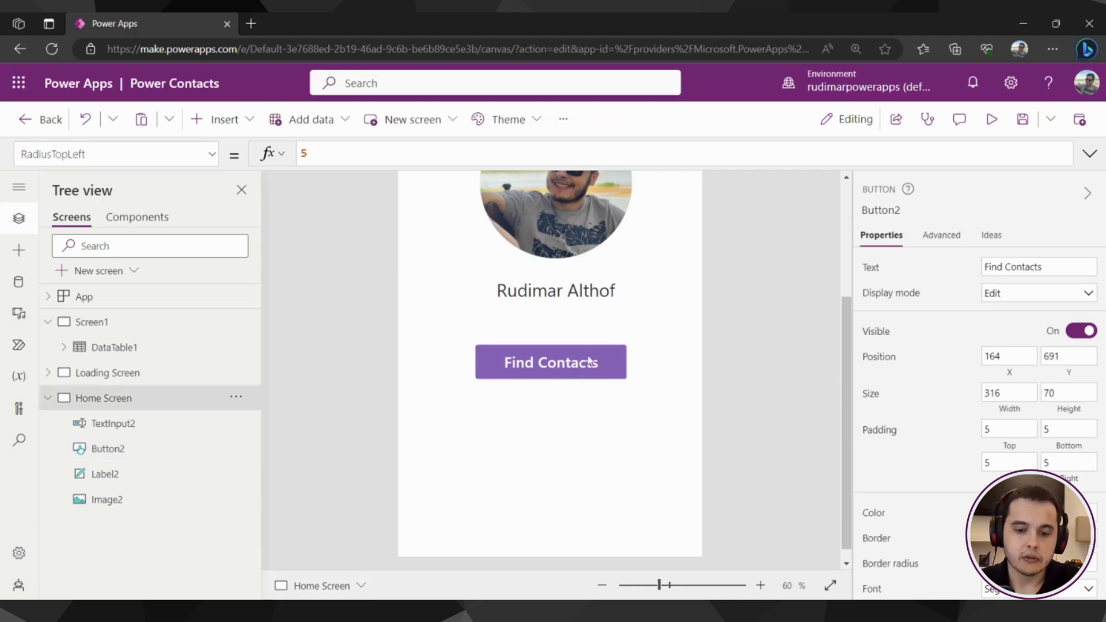
Step: Reselect the Find Contacts button and expand Loading Screen in the Tree view
left_click(551, 362)
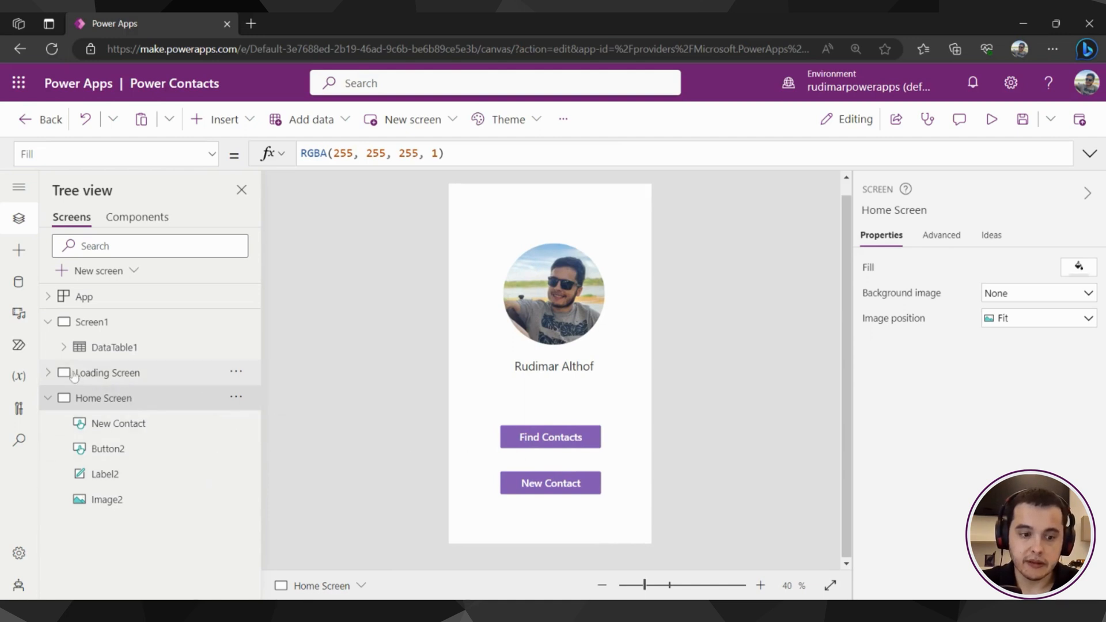
left_click(48, 373)
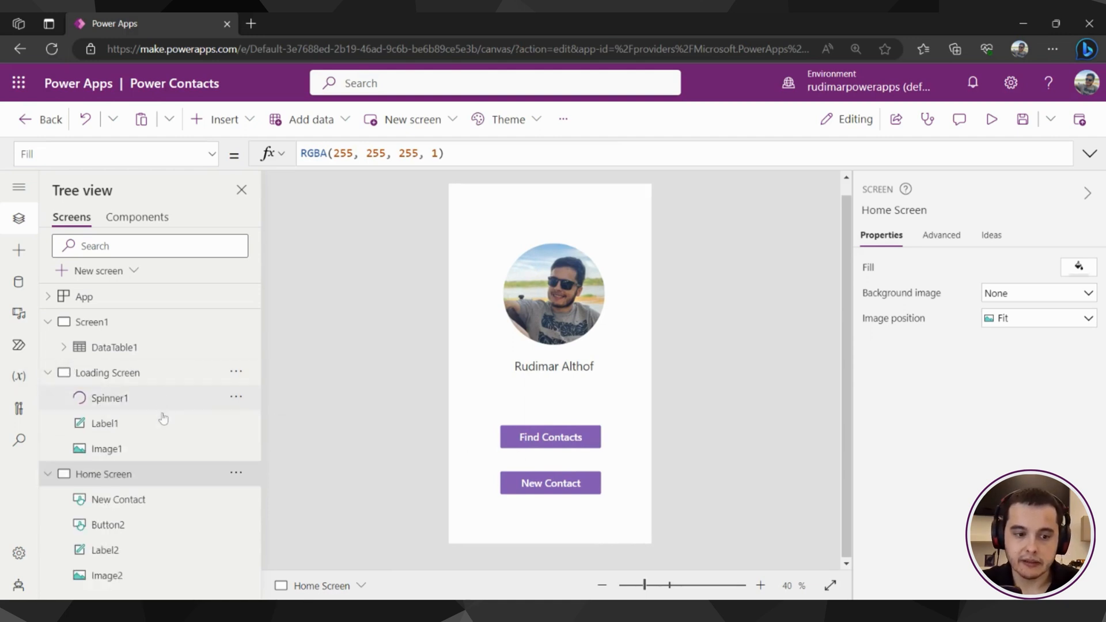
mouse_move(134, 435)
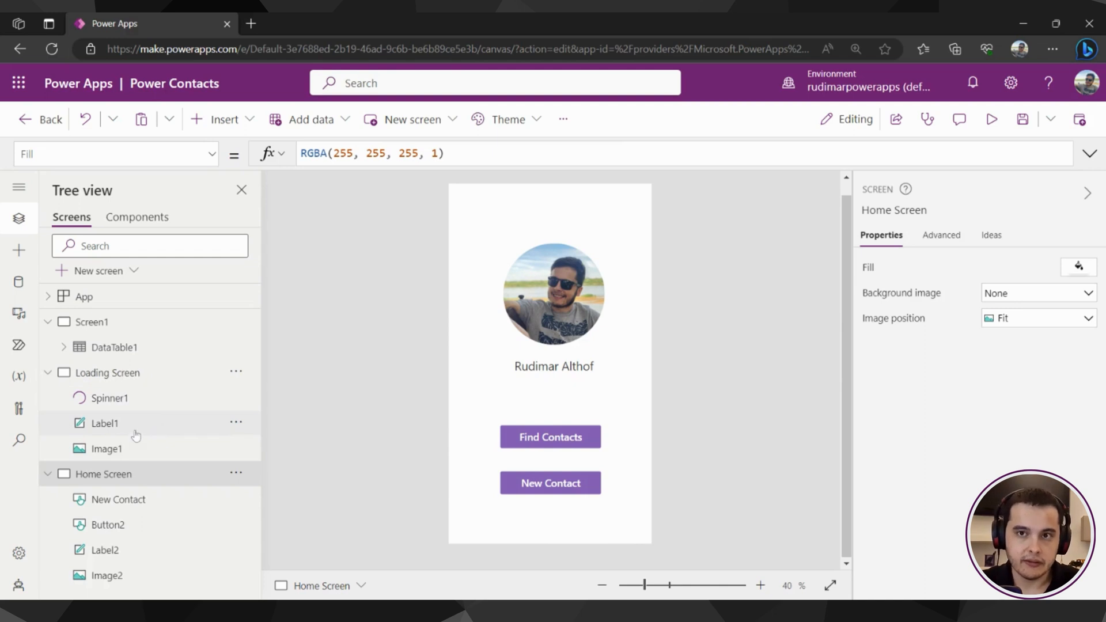